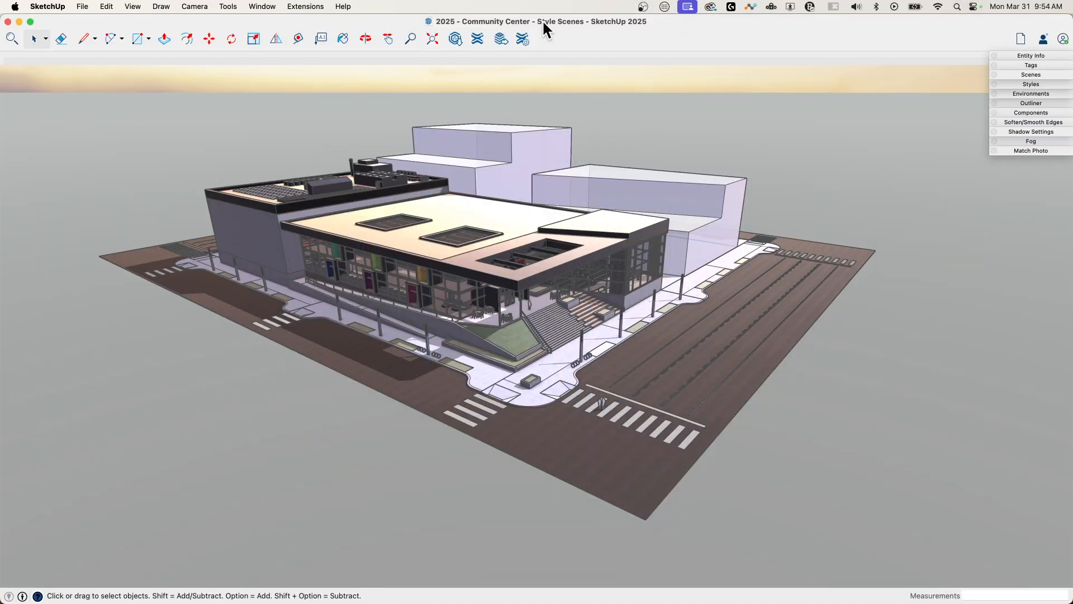
mouse_move(526, 81)
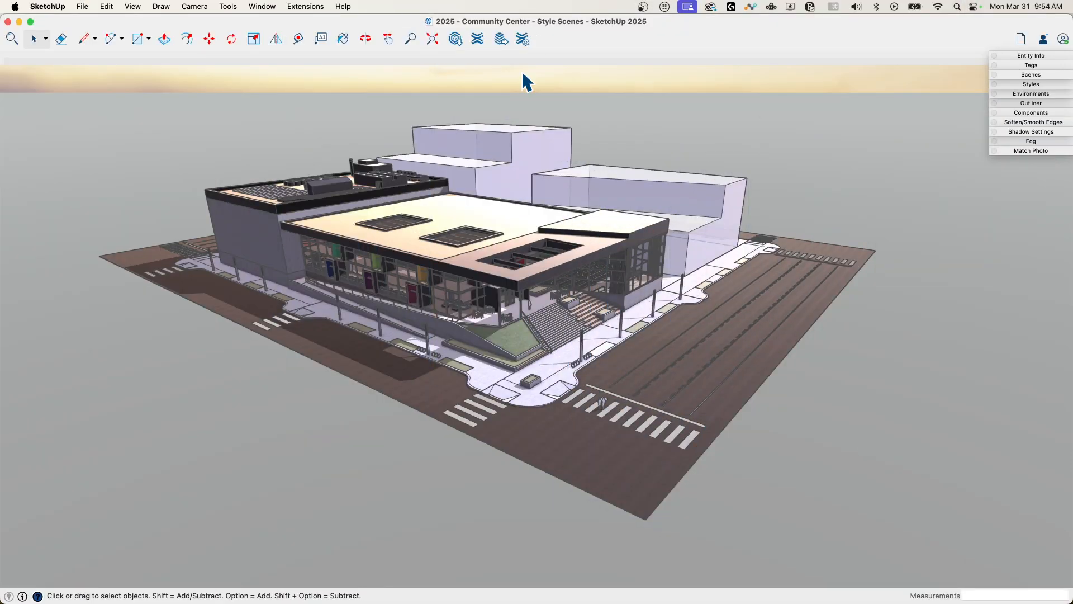
mouse_move(276, 220)
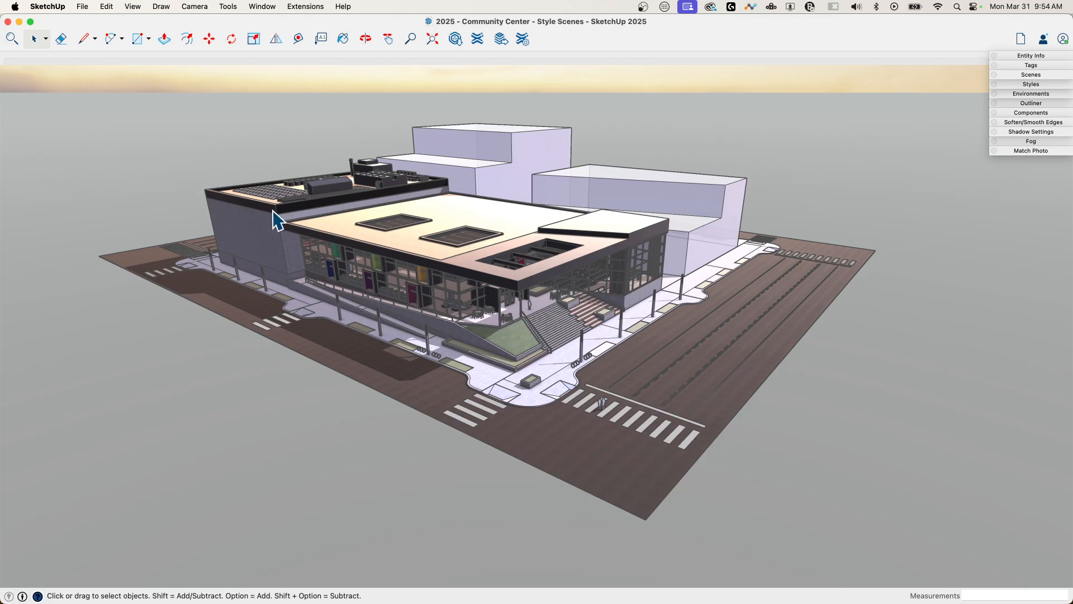
mouse_move(225, 176)
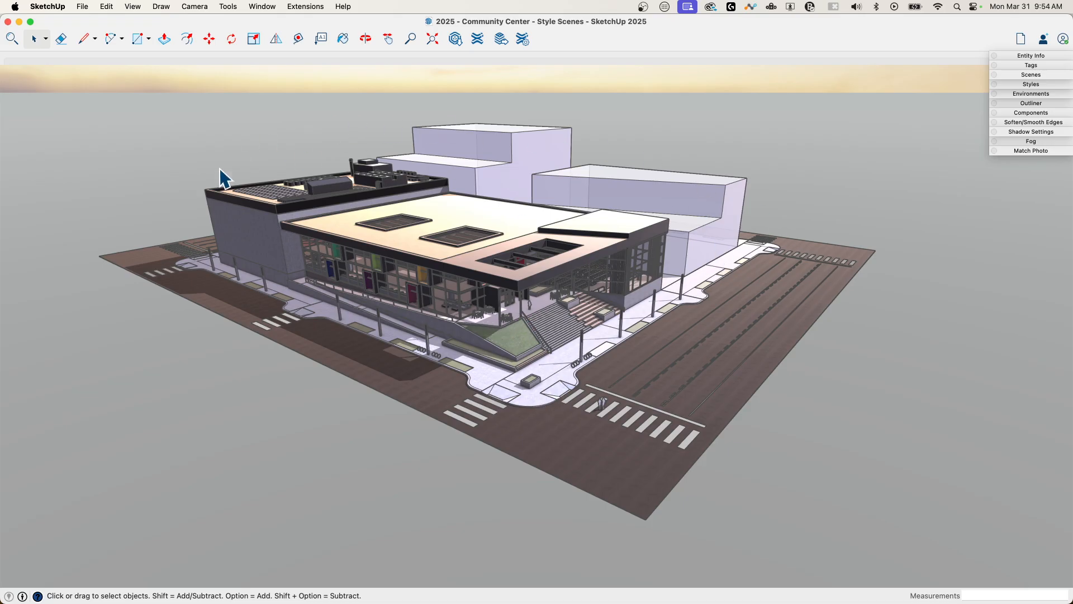
mouse_move(433, 277)
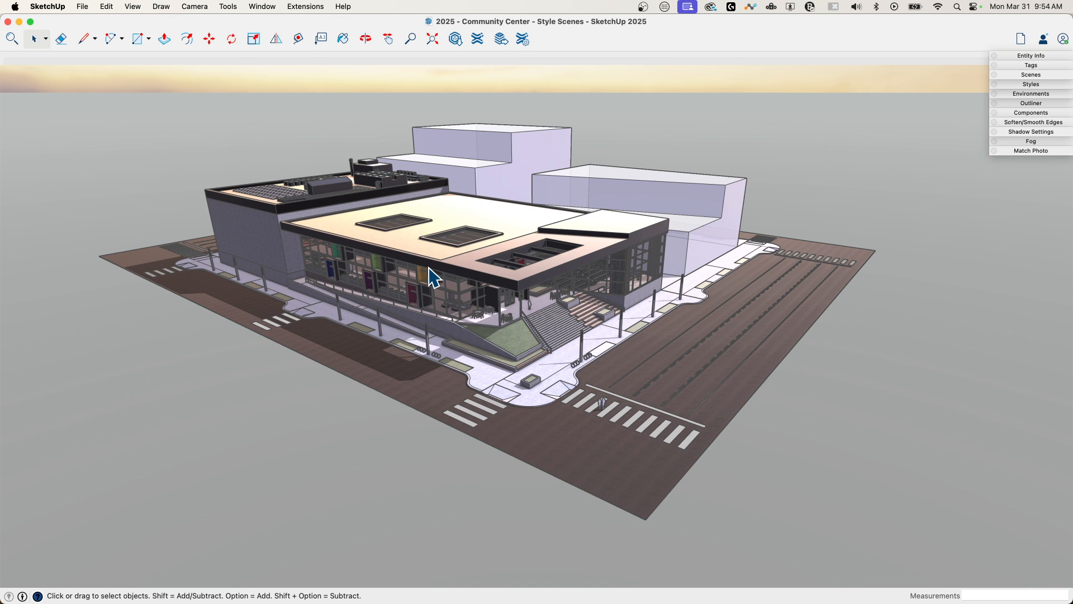
mouse_move(723, 234)
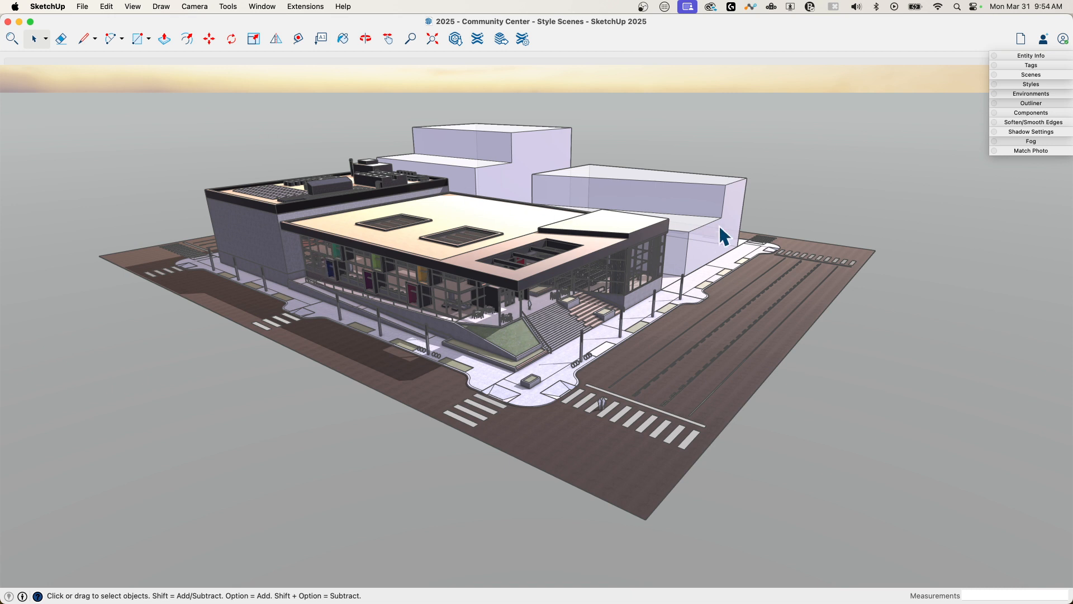
mouse_move(719, 295)
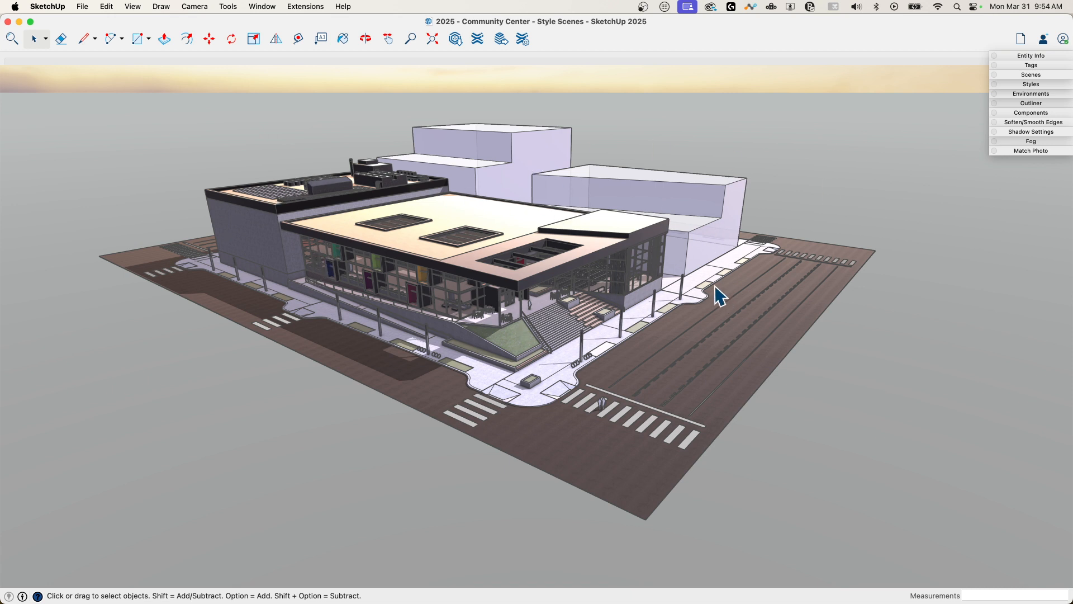
mouse_move(787, 274)
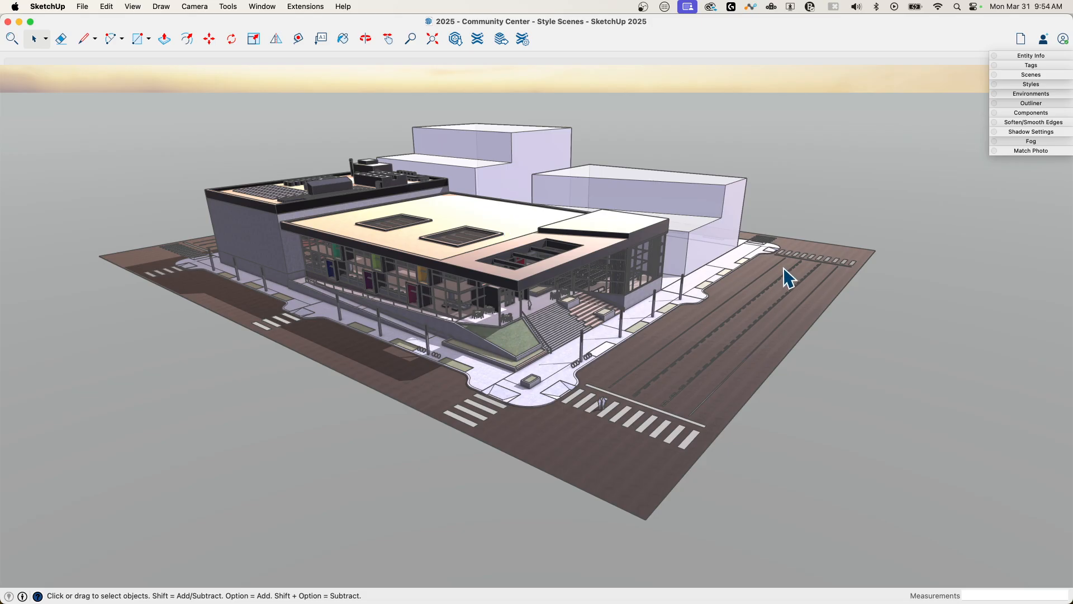
mouse_move(494, 210)
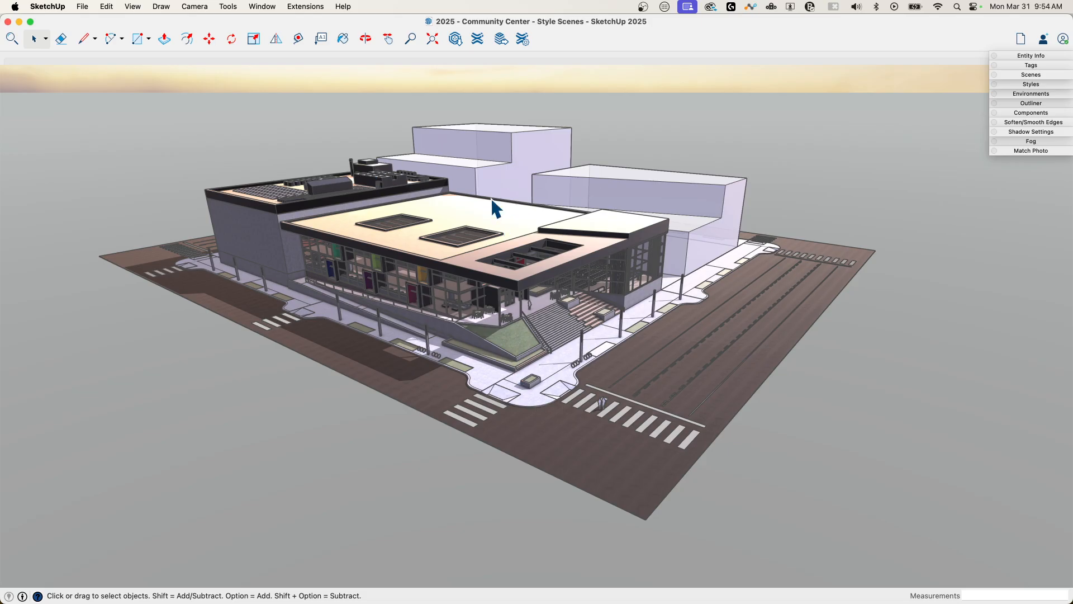
mouse_move(242, 312)
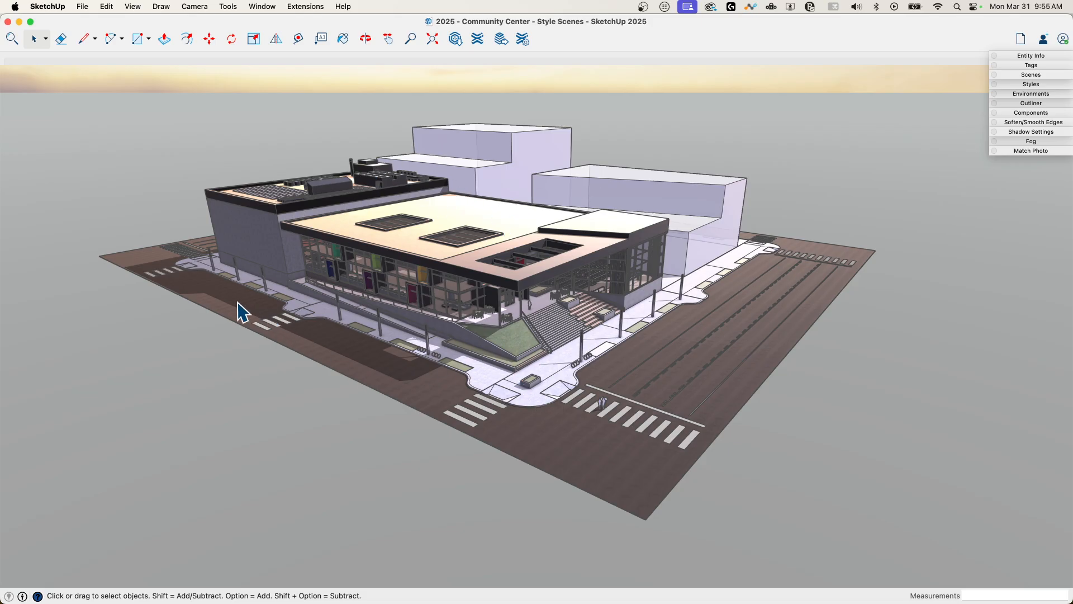
mouse_move(573, 270)
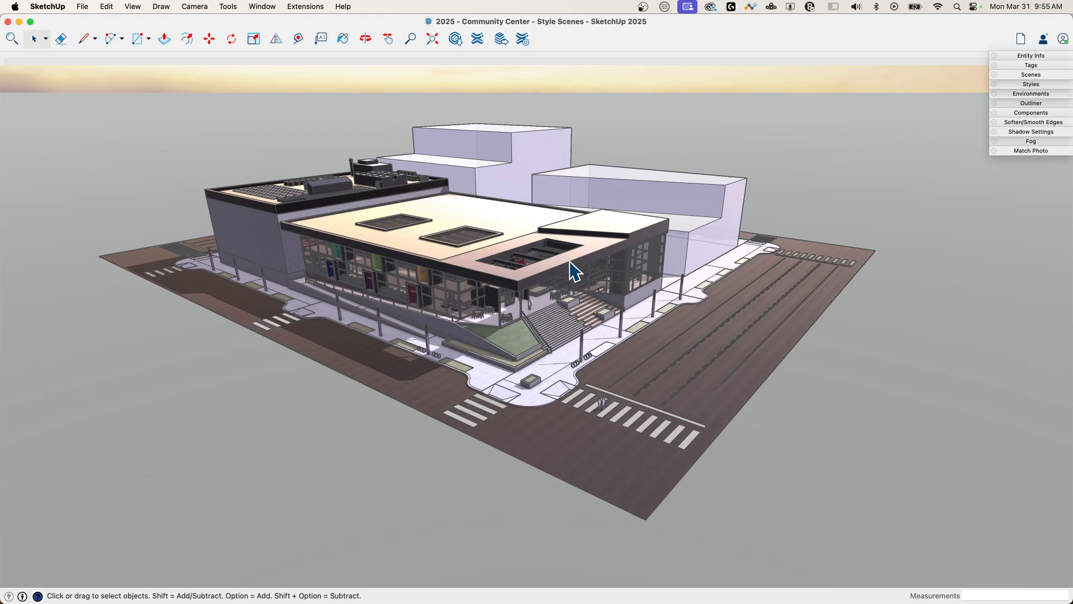
mouse_move(868, 230)
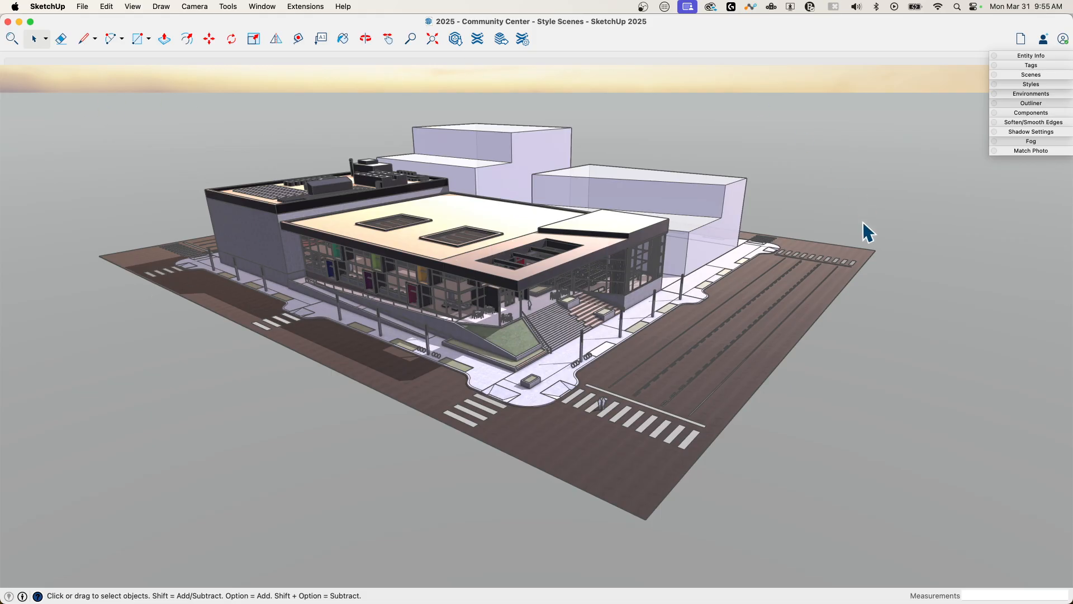
mouse_move(751, 210)
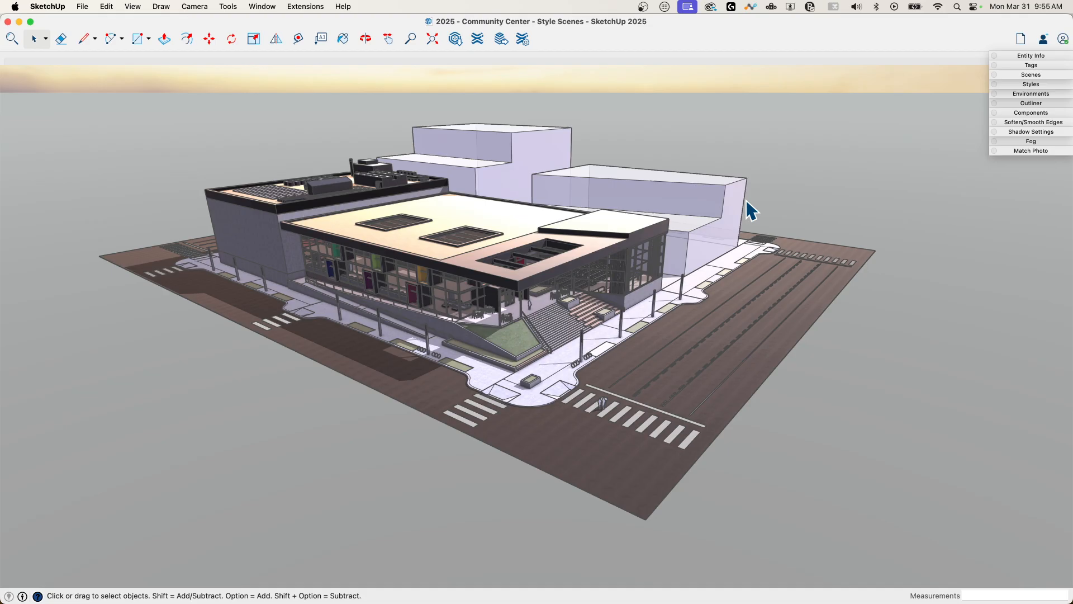
mouse_move(686, 246)
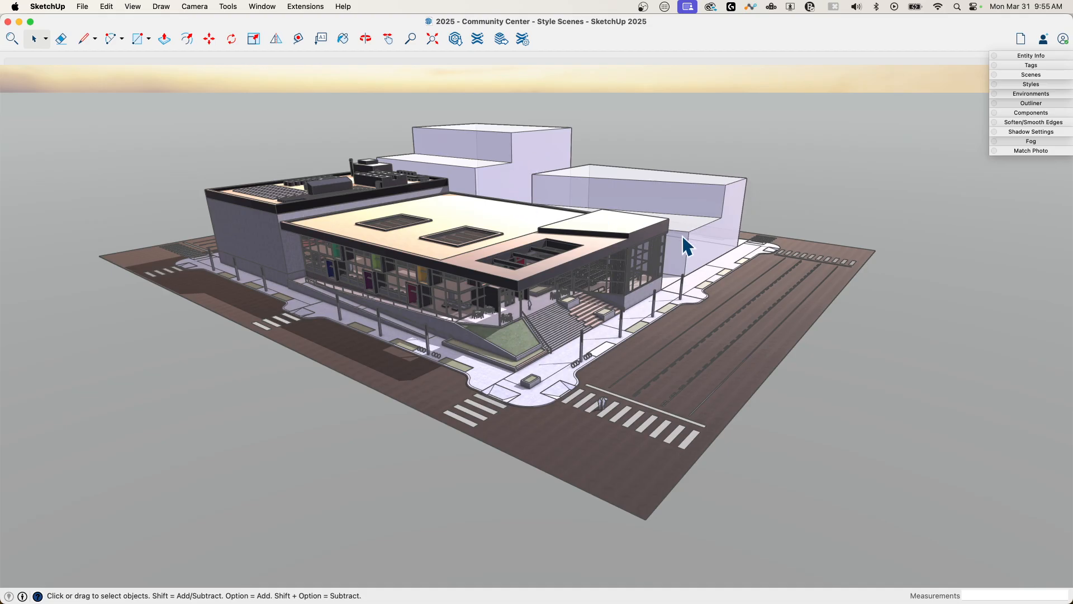
mouse_move(123, 223)
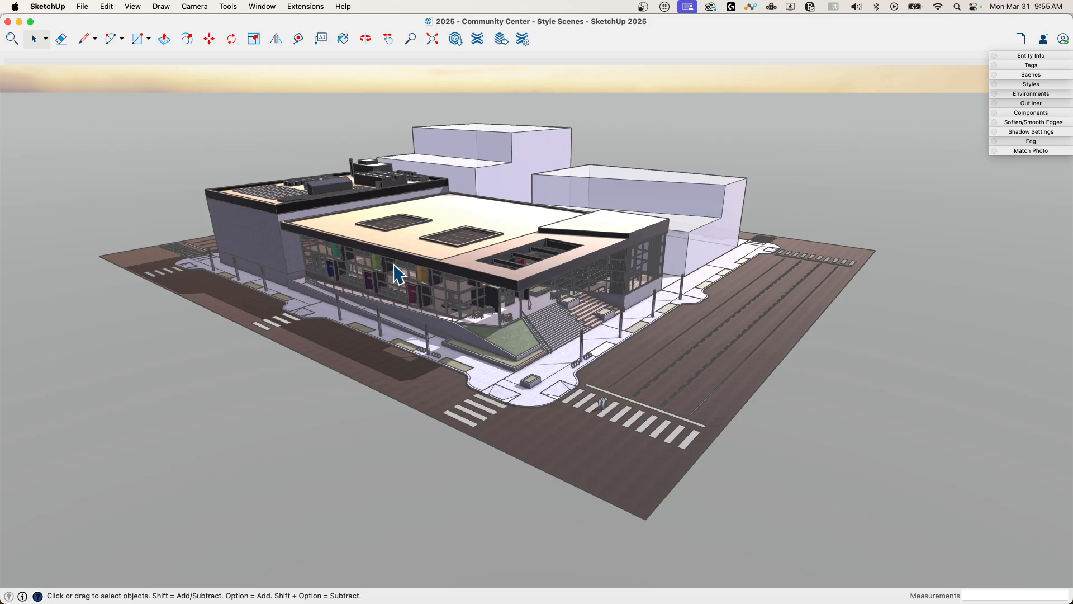
mouse_move(563, 209)
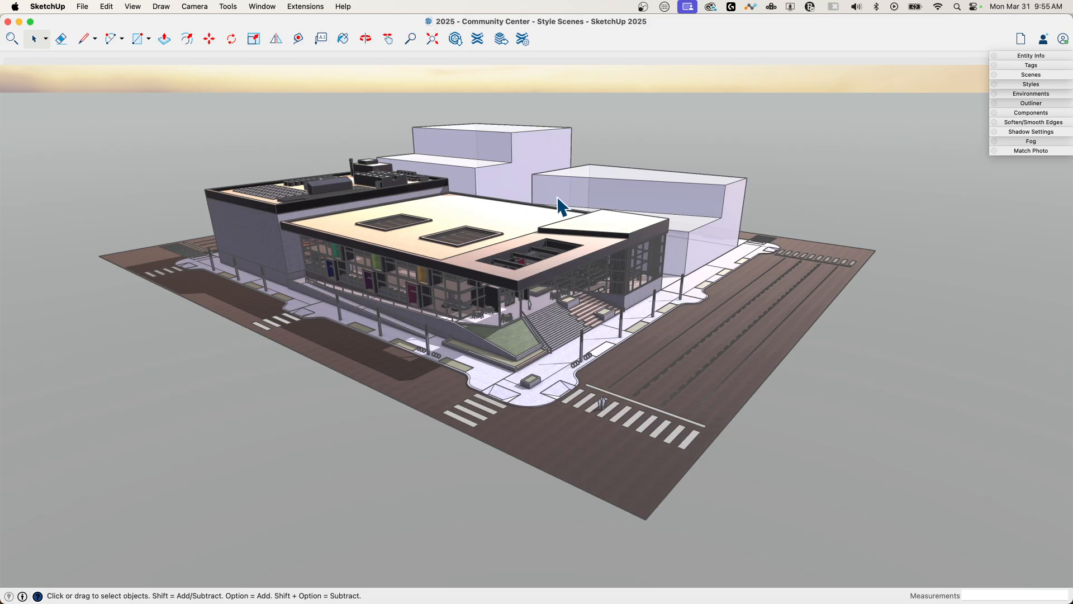
mouse_move(678, 306)
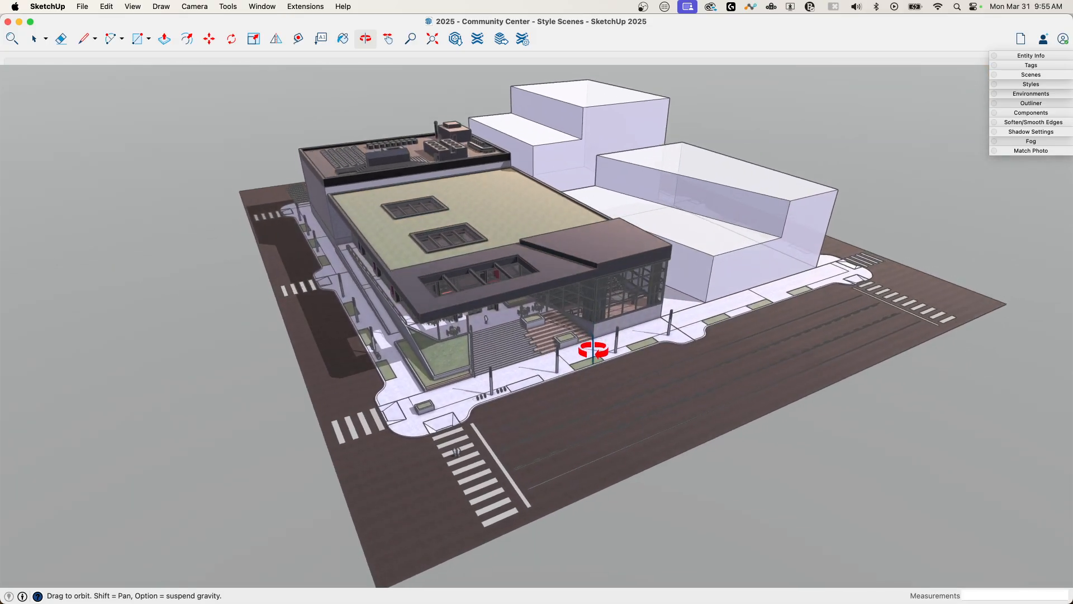
Step: Orbit to frame the entrance steps from a closer, lower angle toward the street
left_click_drag(593, 348, 515, 362)
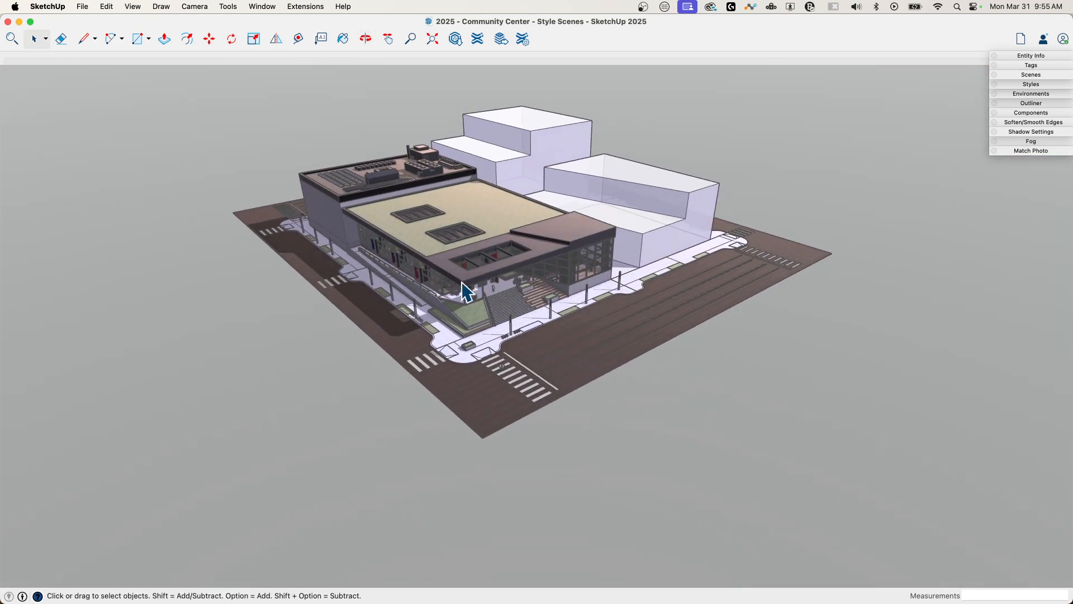
left_click(365, 38)
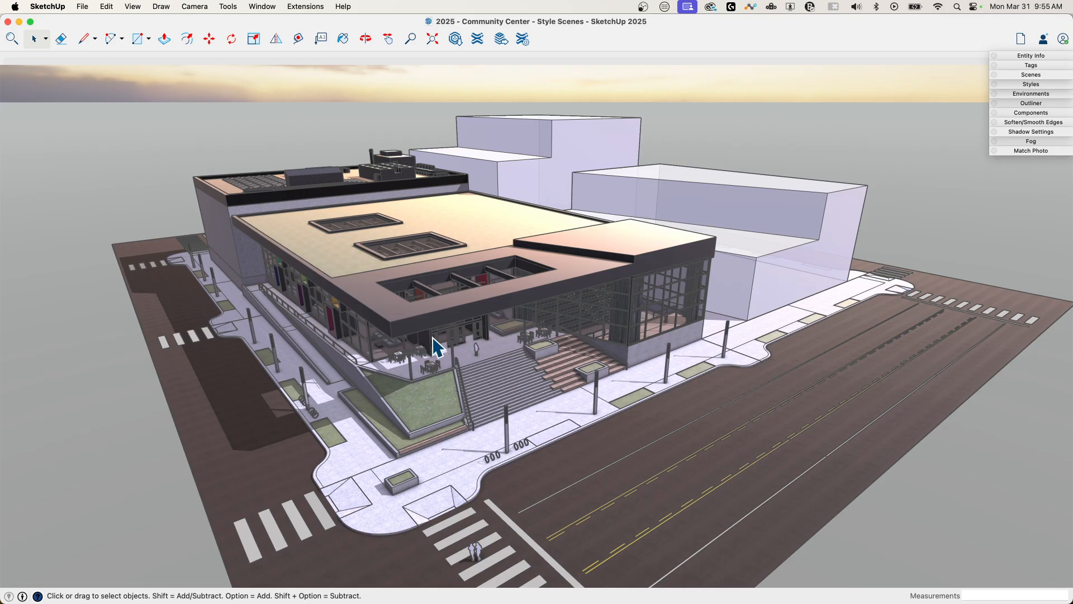
mouse_move(593, 421)
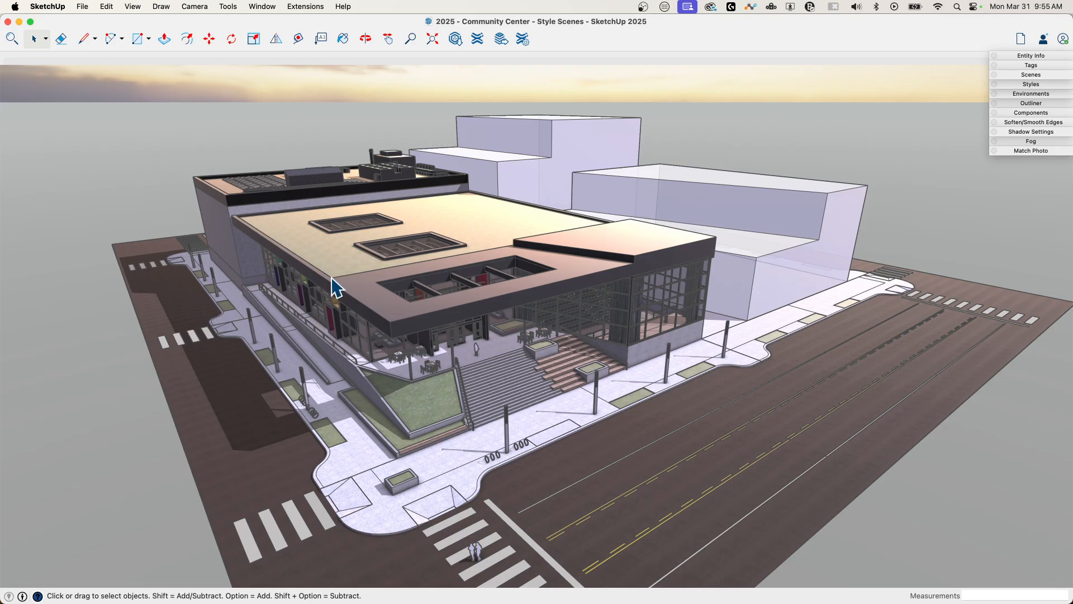
mouse_move(342, 304)
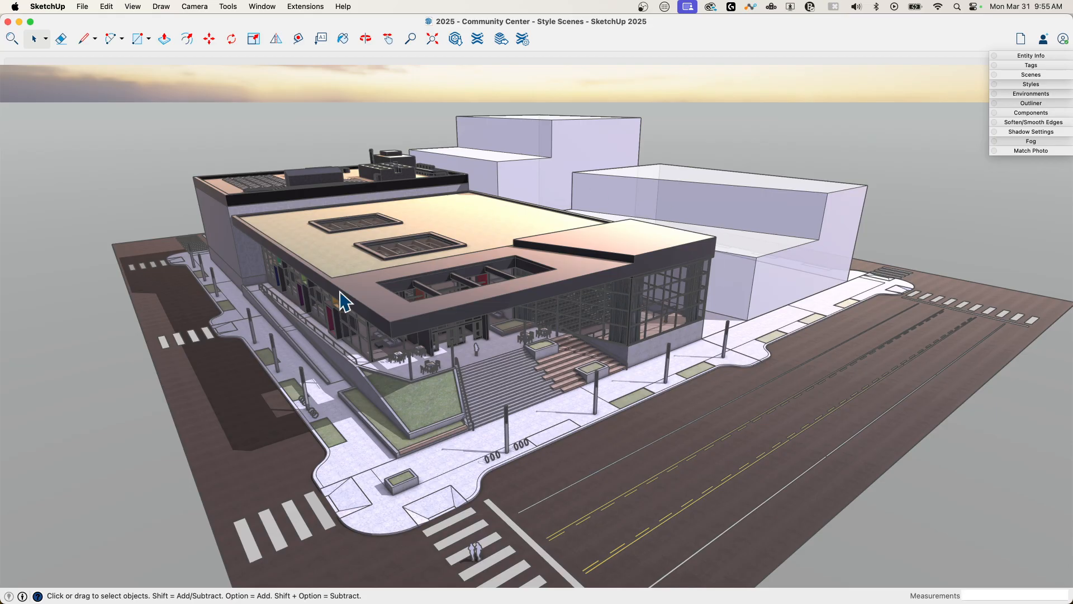
mouse_move(594, 396)
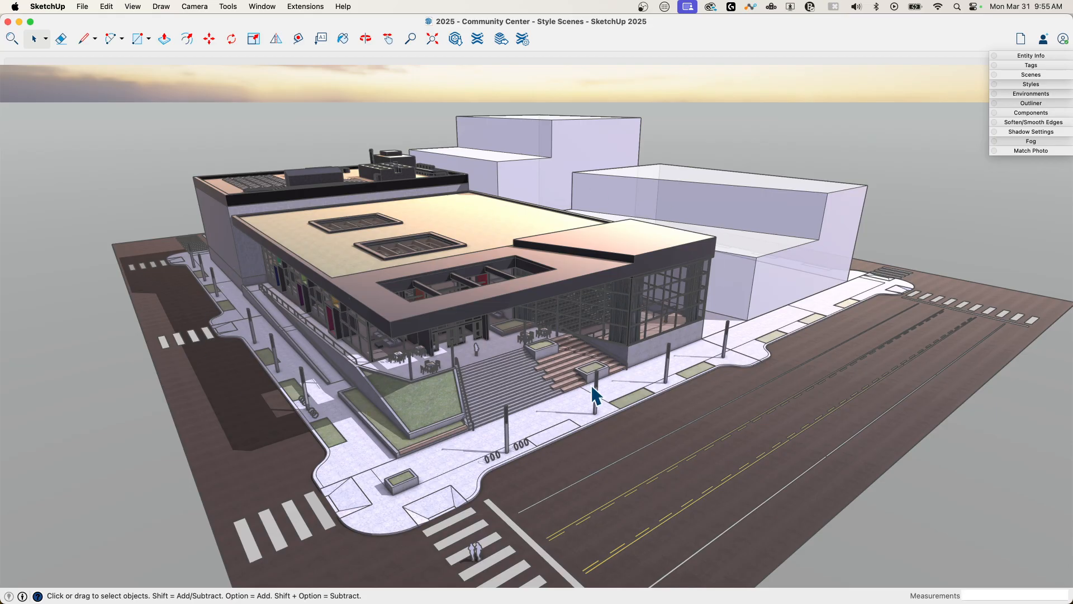
mouse_move(389, 297)
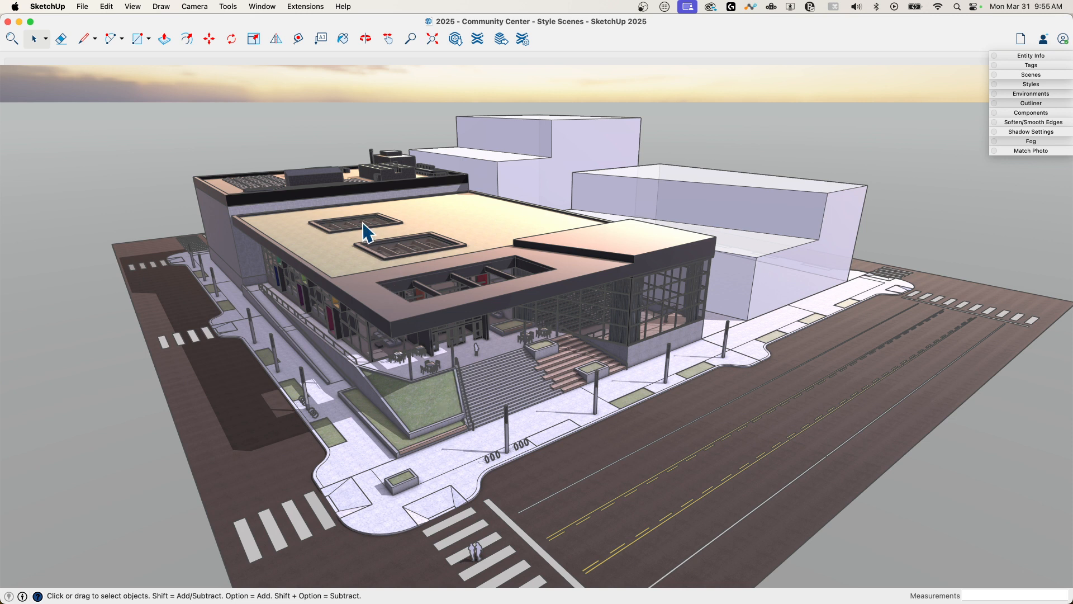
mouse_move(505, 376)
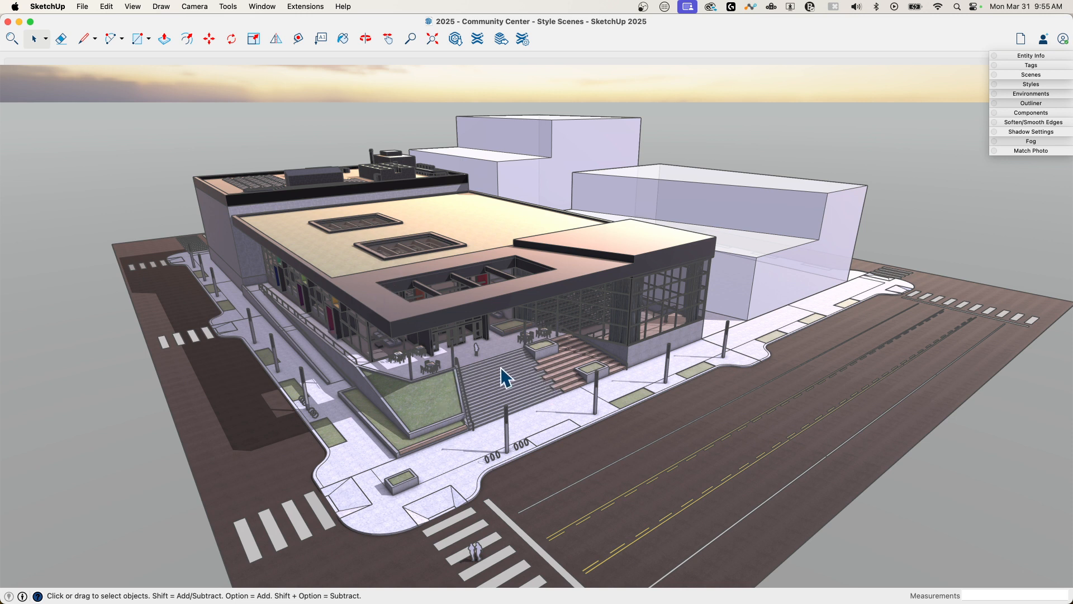
mouse_move(444, 332)
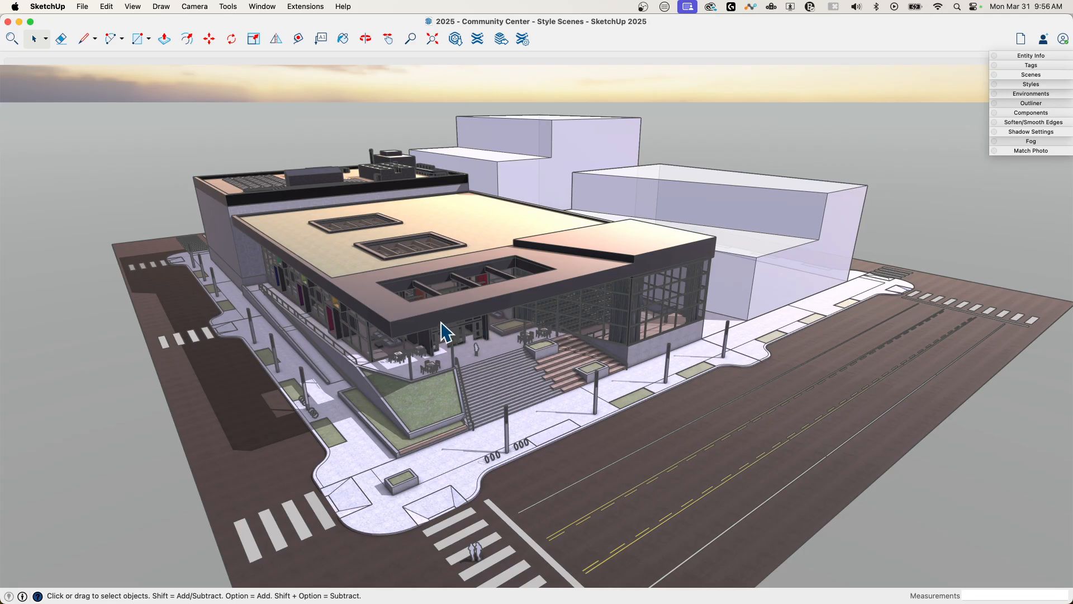
mouse_move(476, 344)
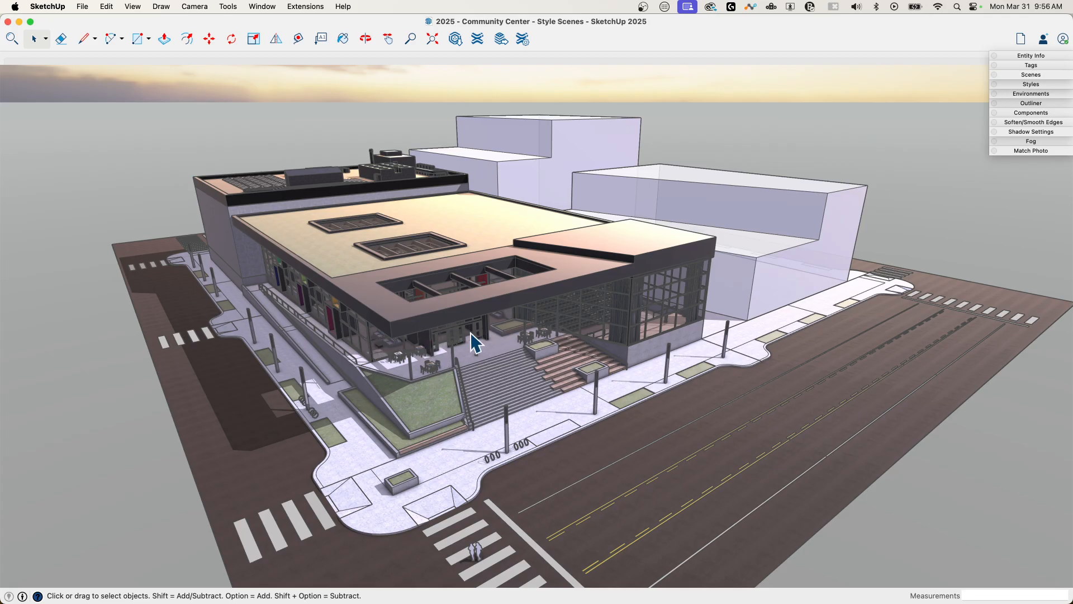
mouse_move(658, 338)
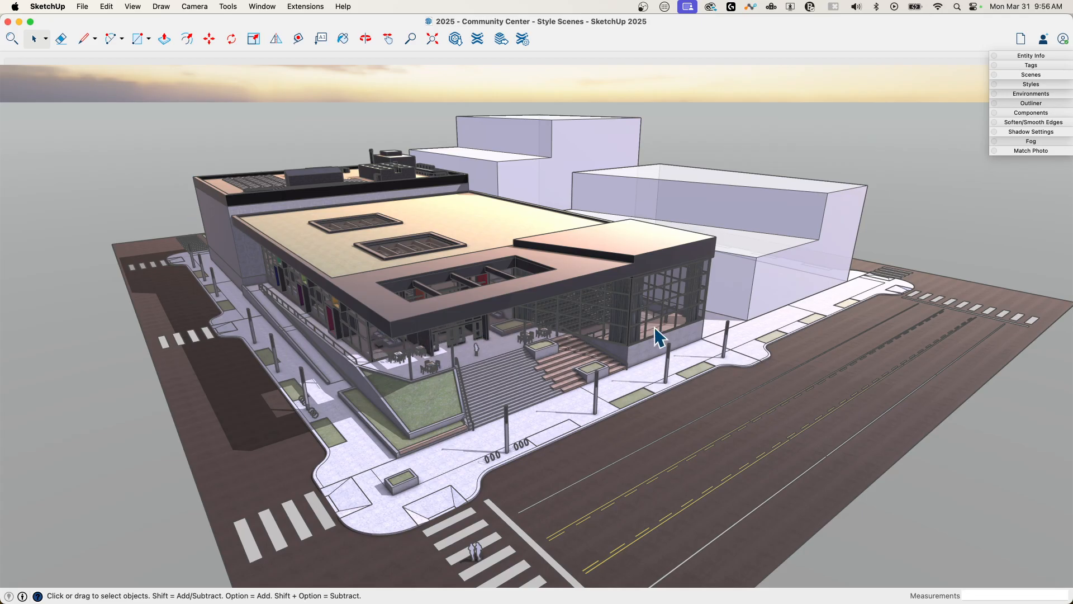
mouse_move(548, 268)
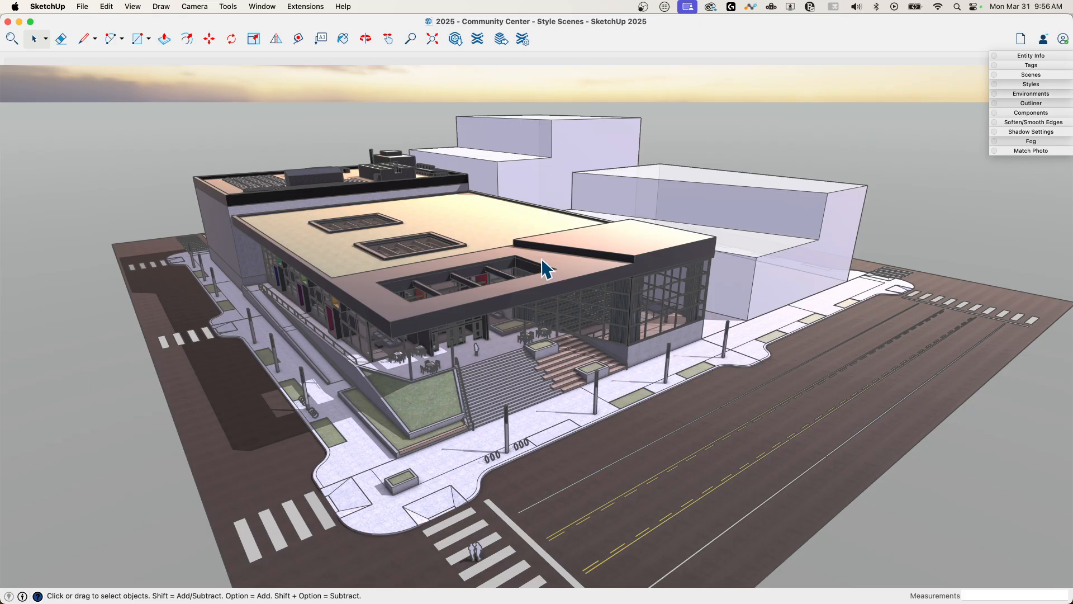
mouse_move(455, 318)
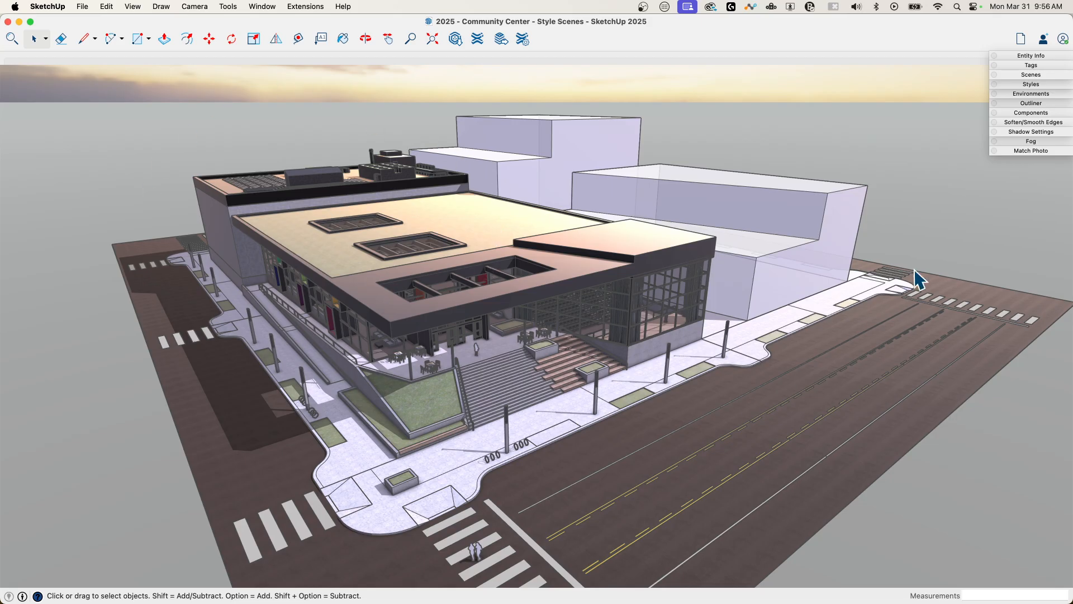
mouse_move(677, 79)
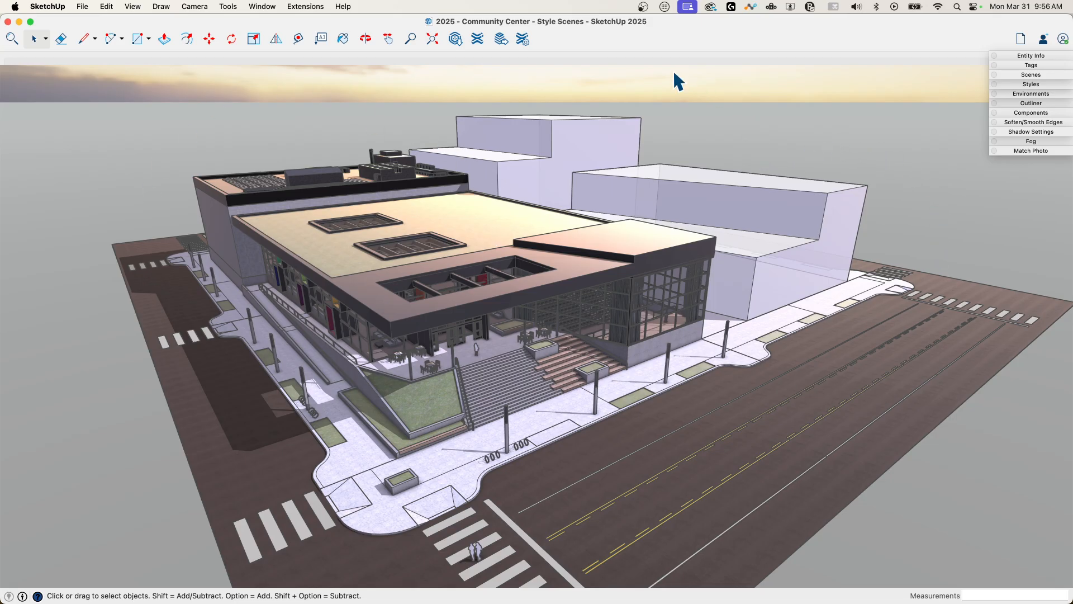
mouse_move(950, 242)
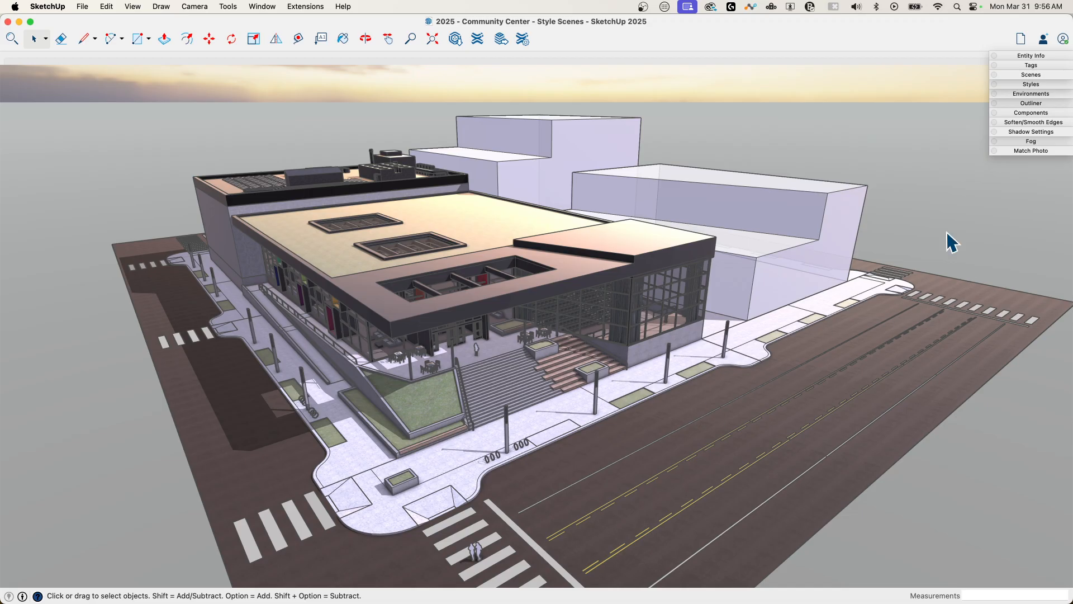
mouse_move(167, 455)
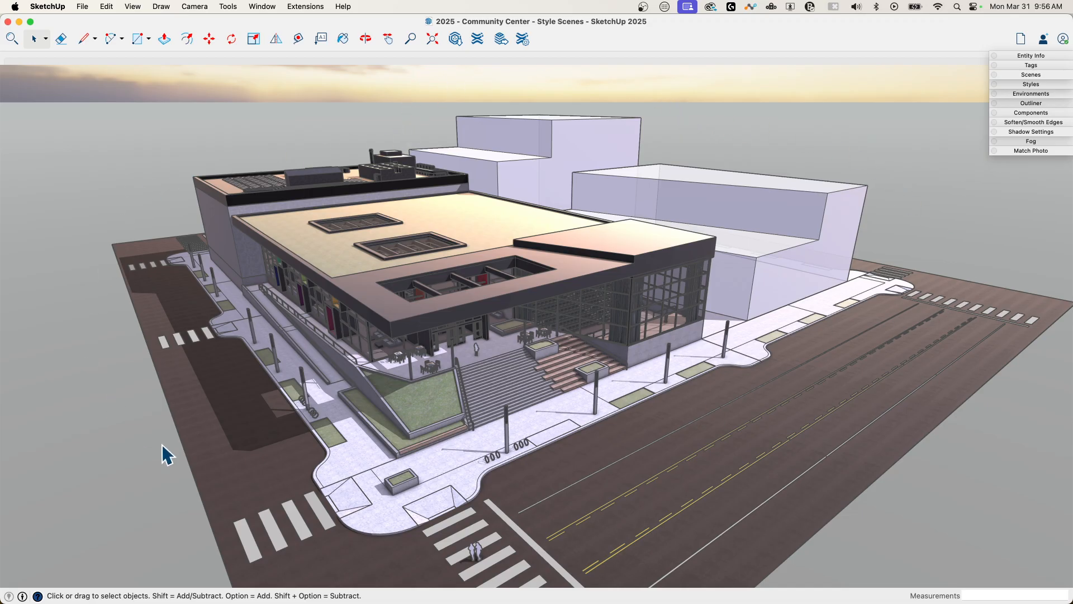
mouse_move(545, 362)
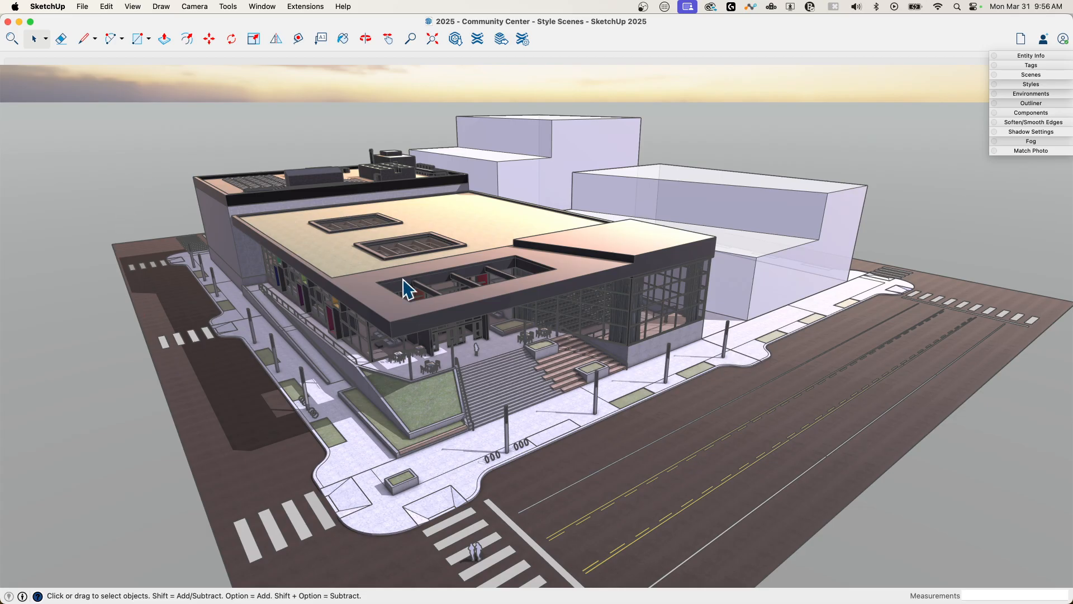
mouse_move(527, 277)
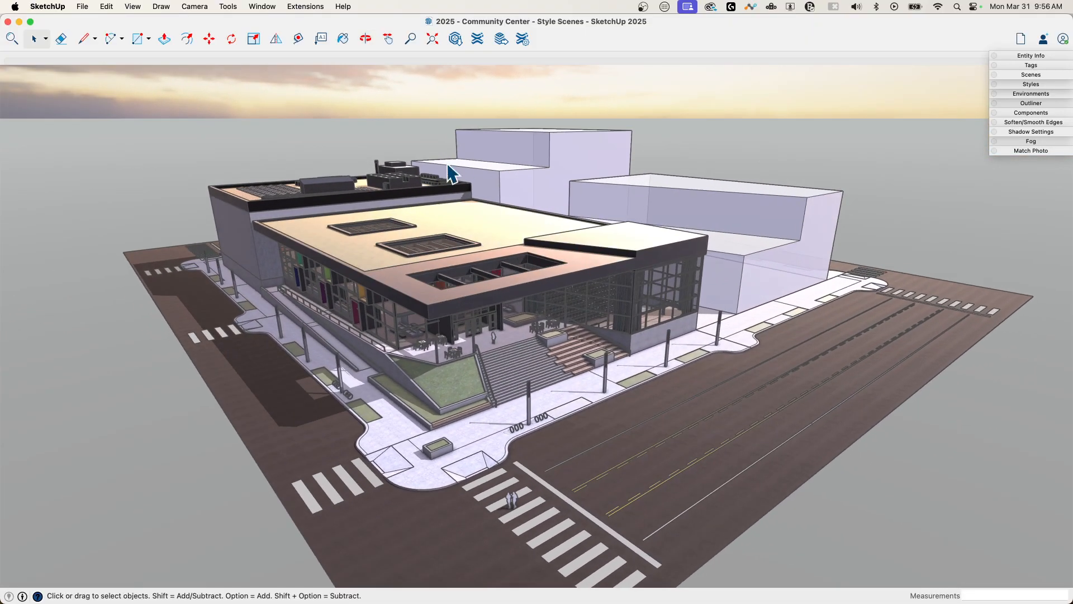
mouse_move(350, 245)
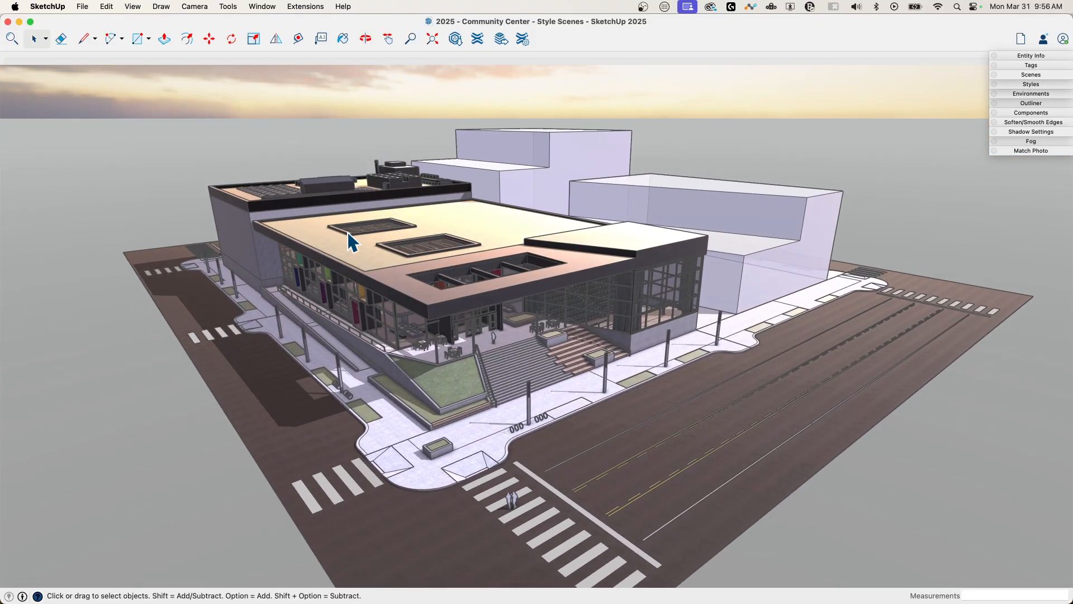
mouse_move(1023, 81)
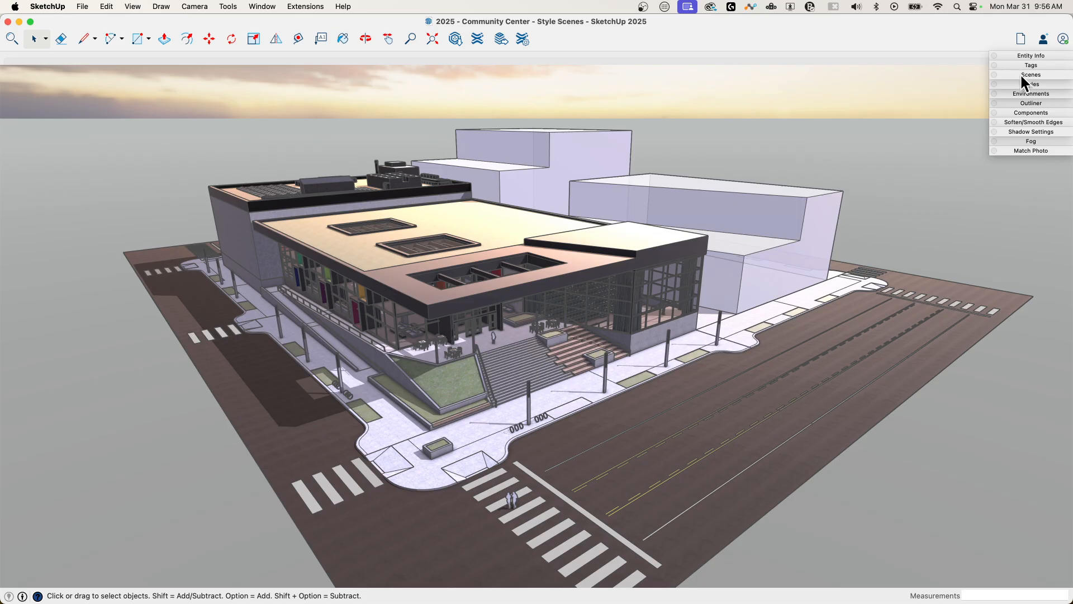
Step: Stop saving Axes Location with scenes and add a new scene from the current view
left_click(1032, 74)
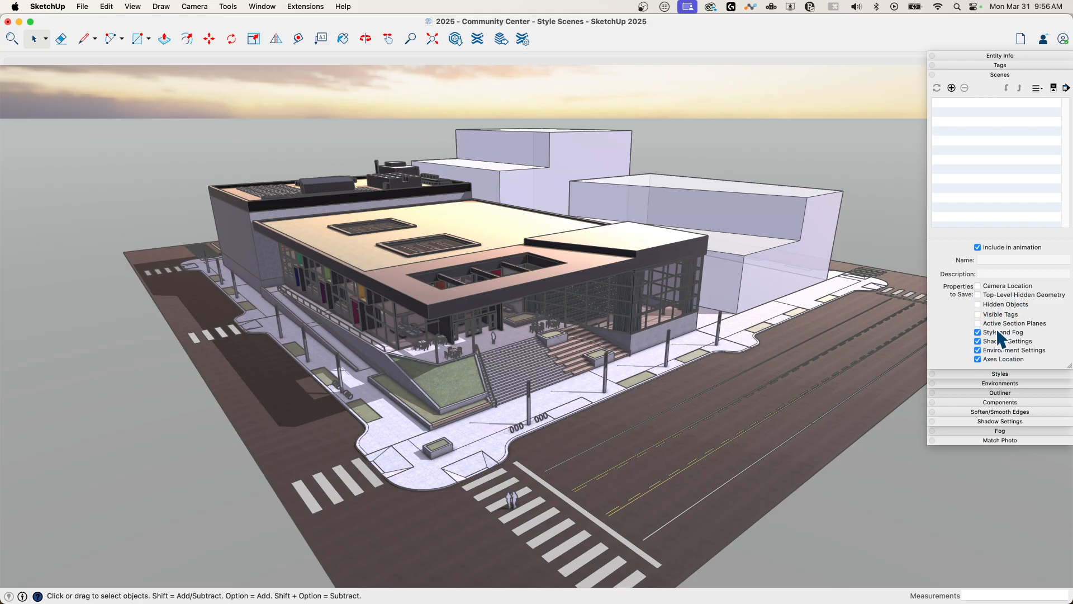
mouse_move(977, 341)
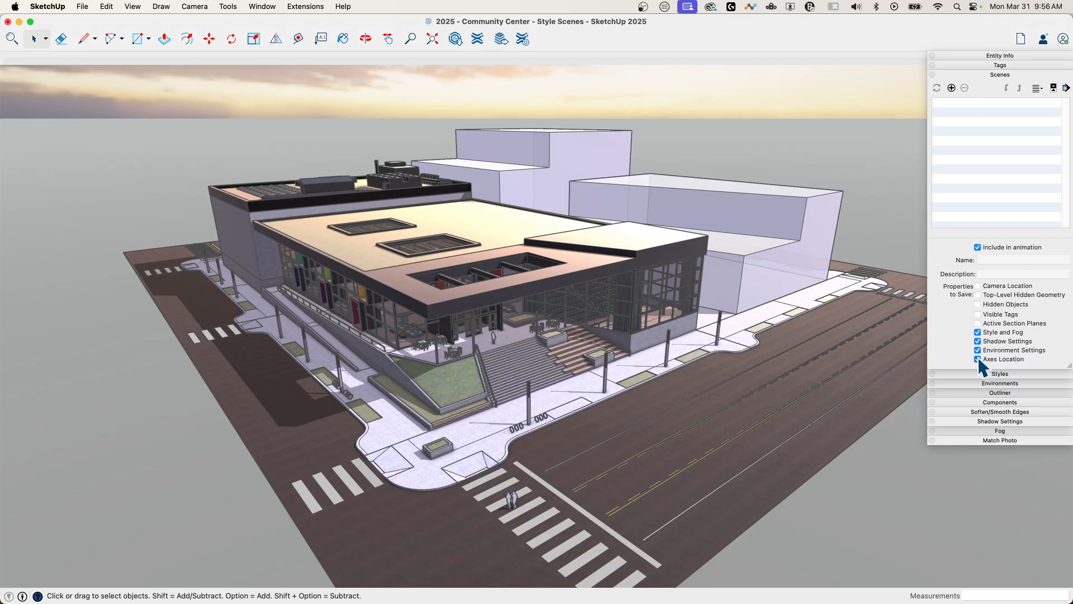
left_click(977, 358)
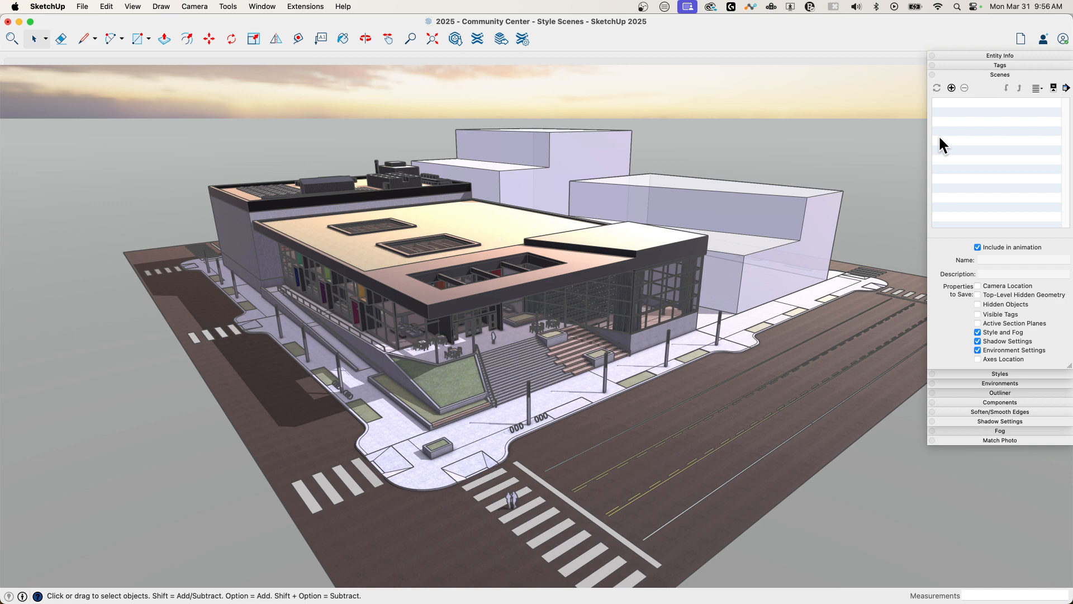
left_click(950, 87)
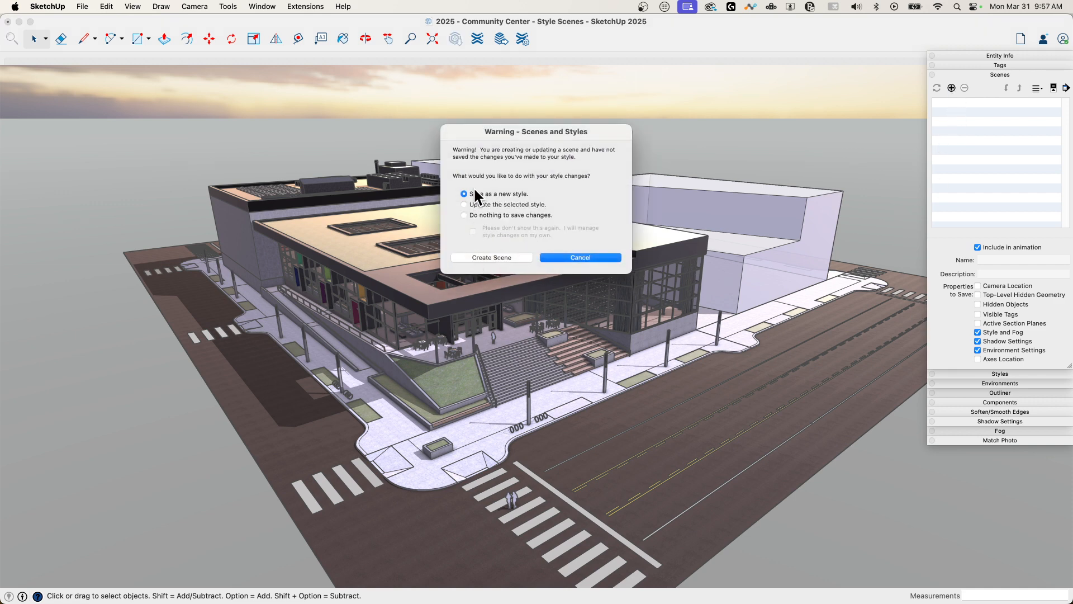
mouse_move(484, 267)
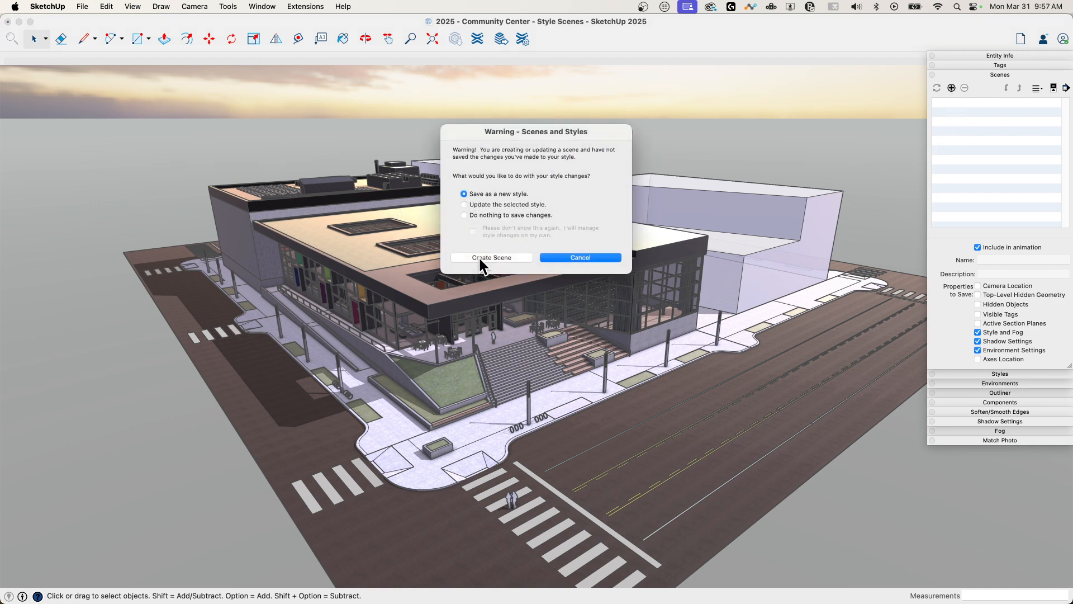
Step: Create the scene saving the style changes as a new style, and name it 'Beauty'
left_click(491, 257)
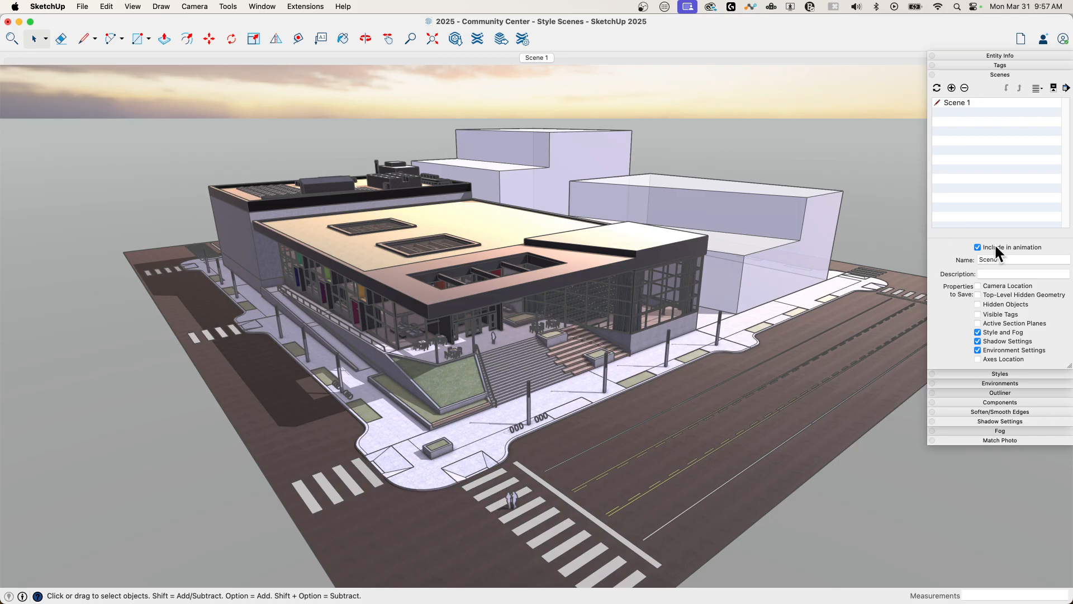
left_click(1019, 260)
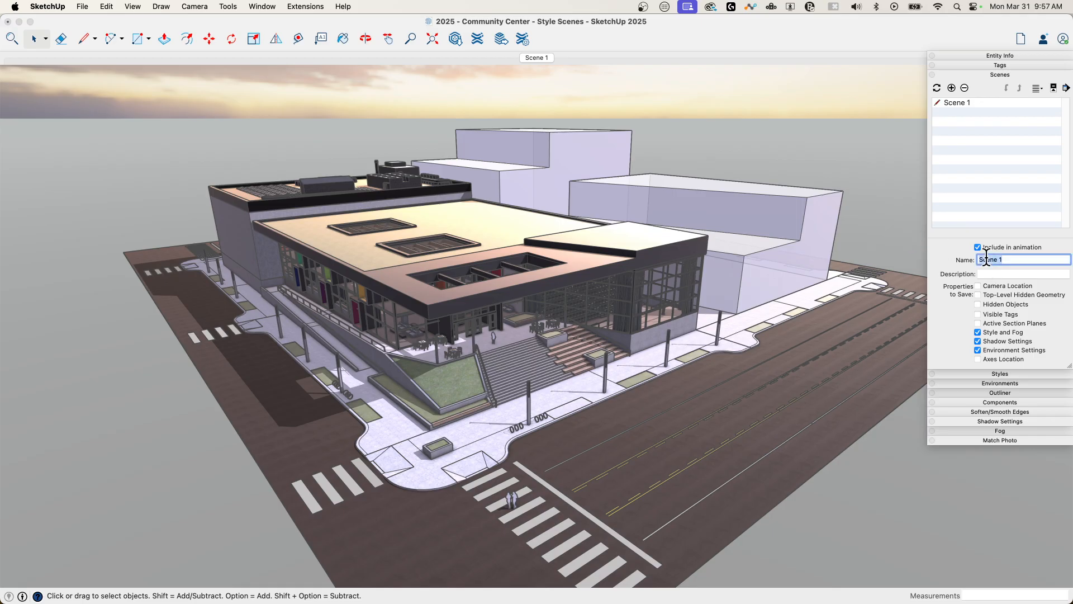
type("Beauty")
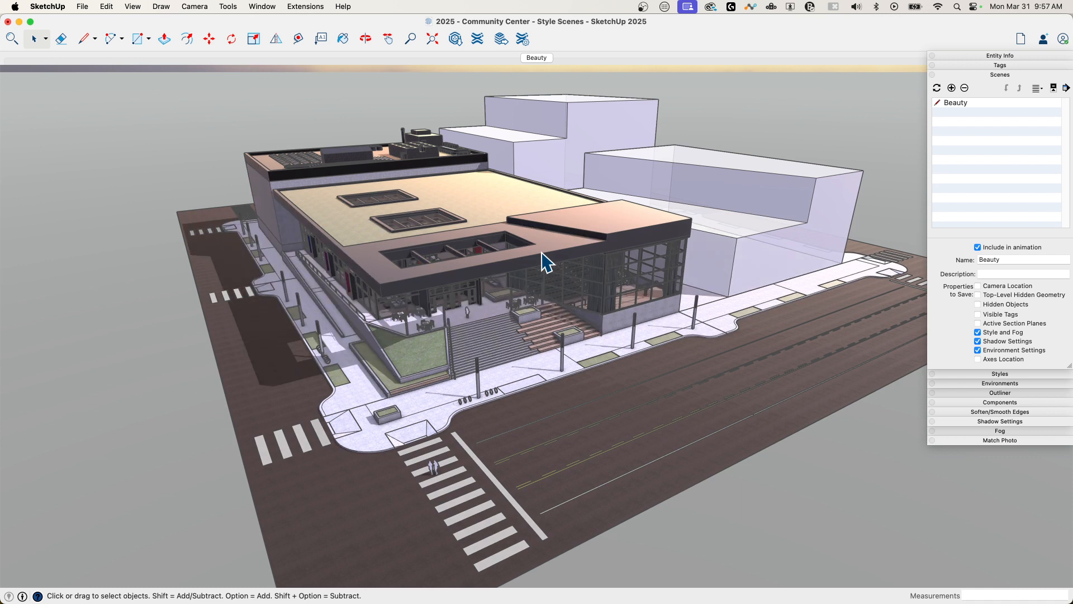
mouse_move(970, 54)
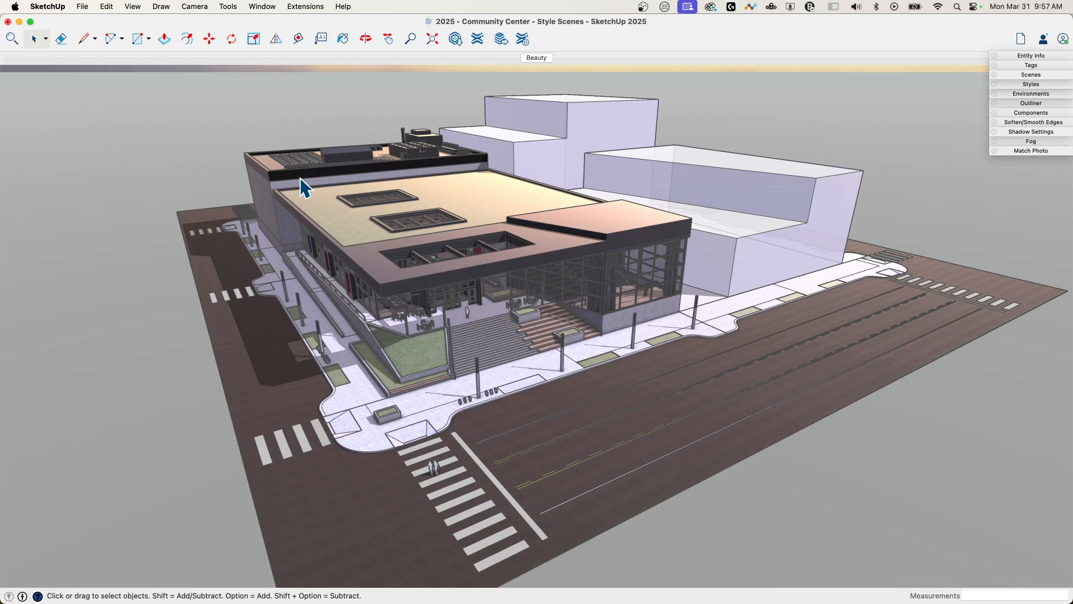
mouse_move(127, 242)
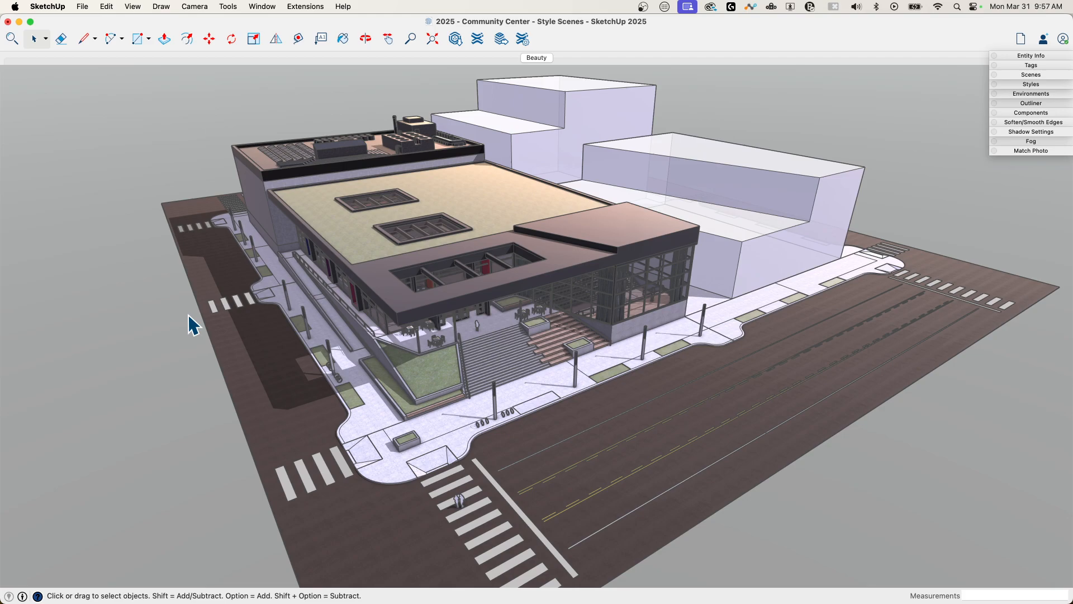
mouse_move(870, 126)
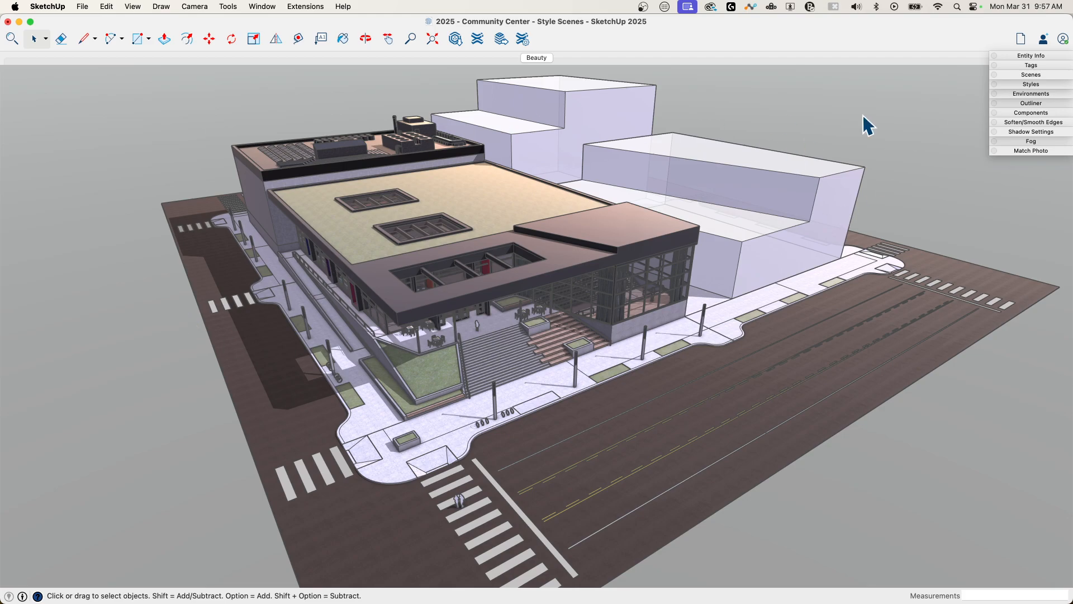
mouse_move(141, 197)
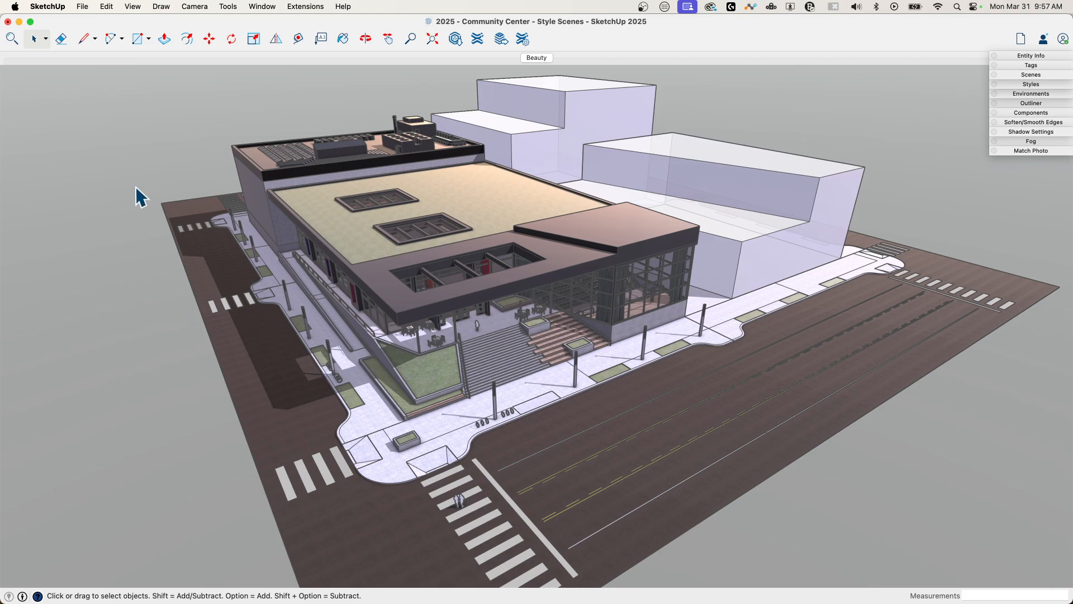
mouse_move(928, 158)
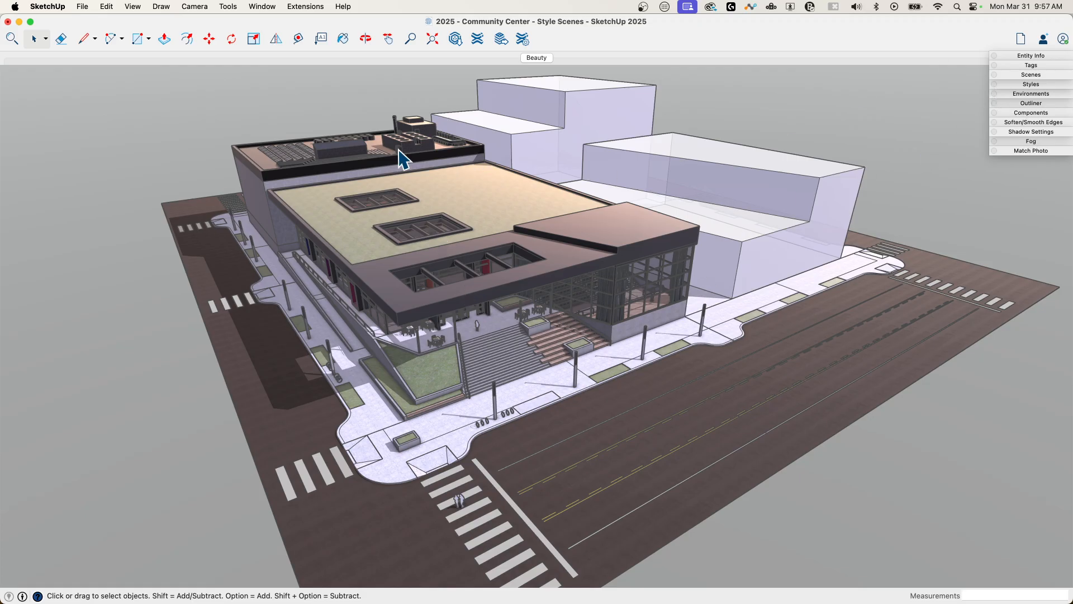
mouse_move(901, 159)
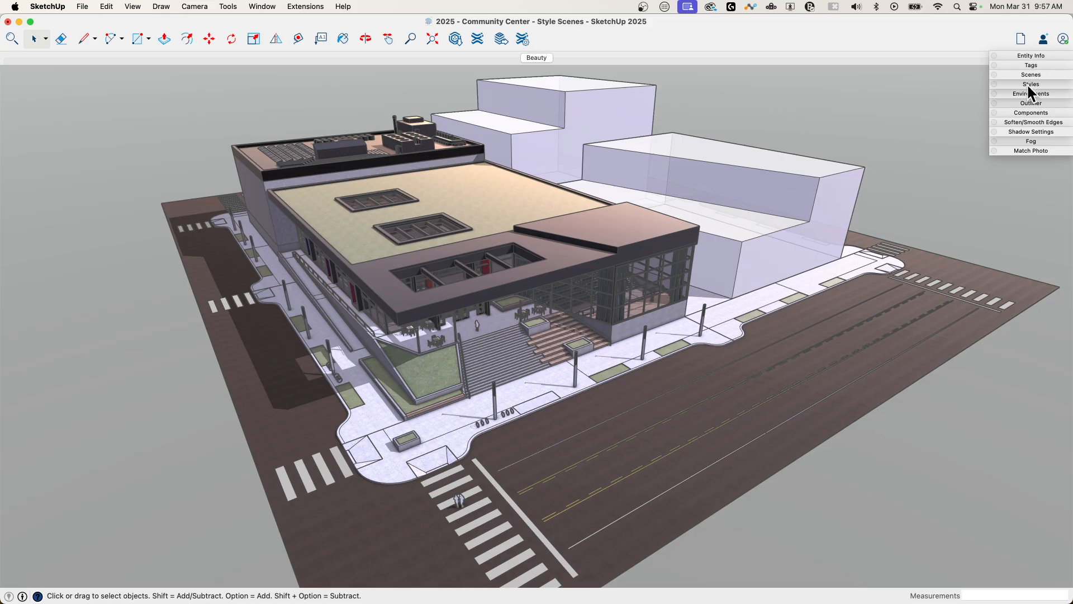
Step: Expand the Styles tray to edit the current style
left_click(1029, 84)
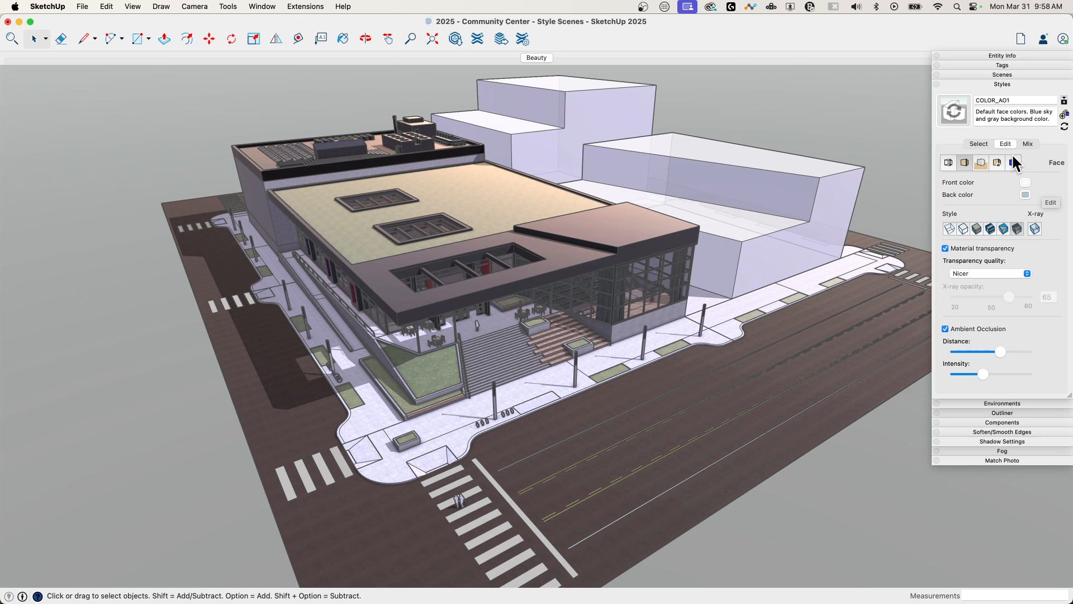
Step: Turn off Profiles in the style's Edge settings and return to Face settings
left_click(1013, 163)
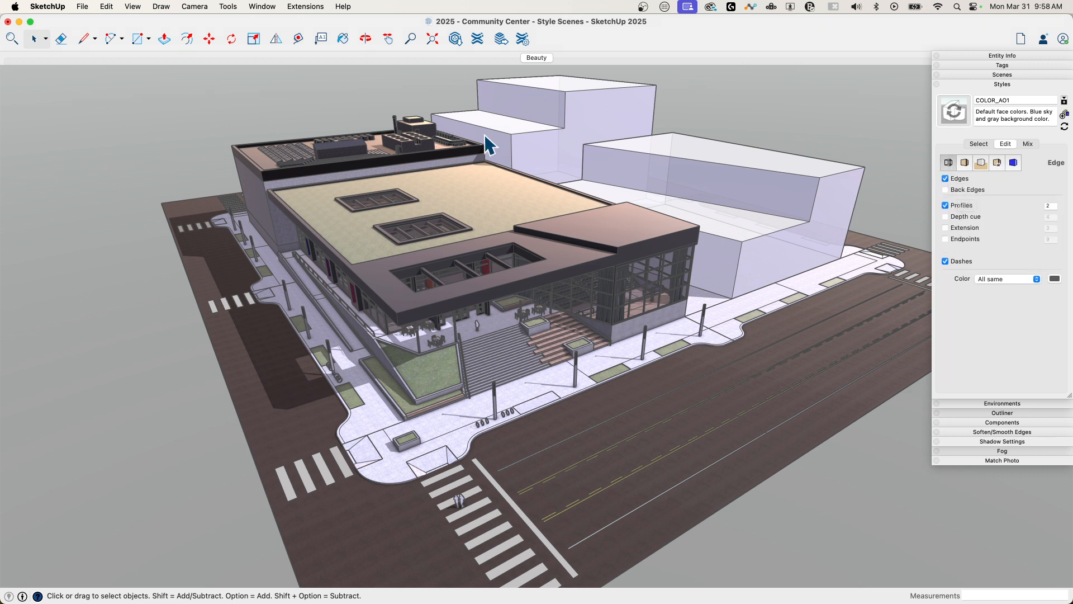
mouse_move(735, 270)
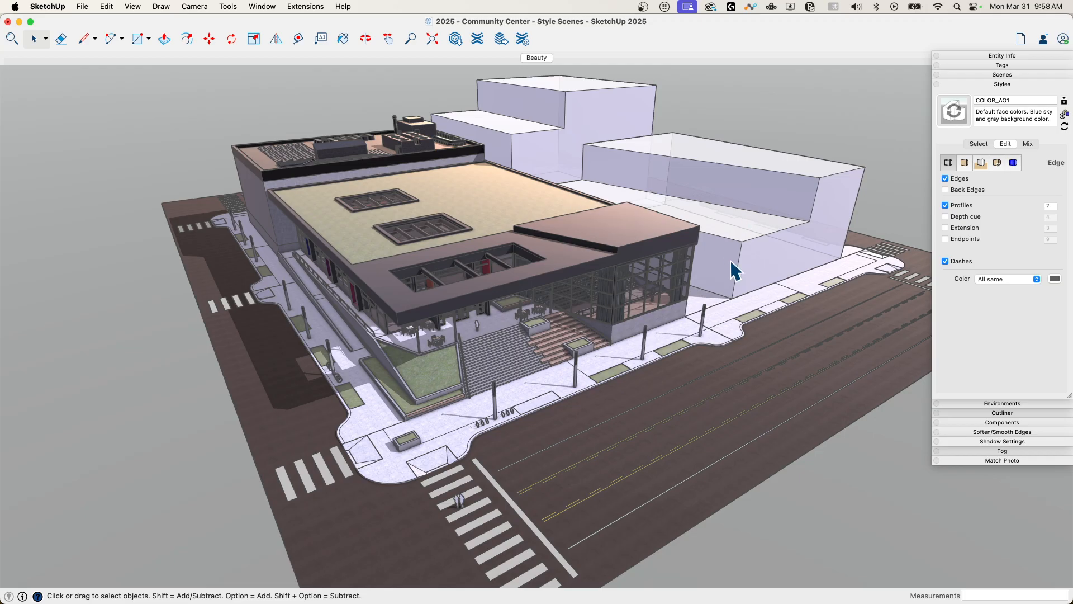
mouse_move(654, 142)
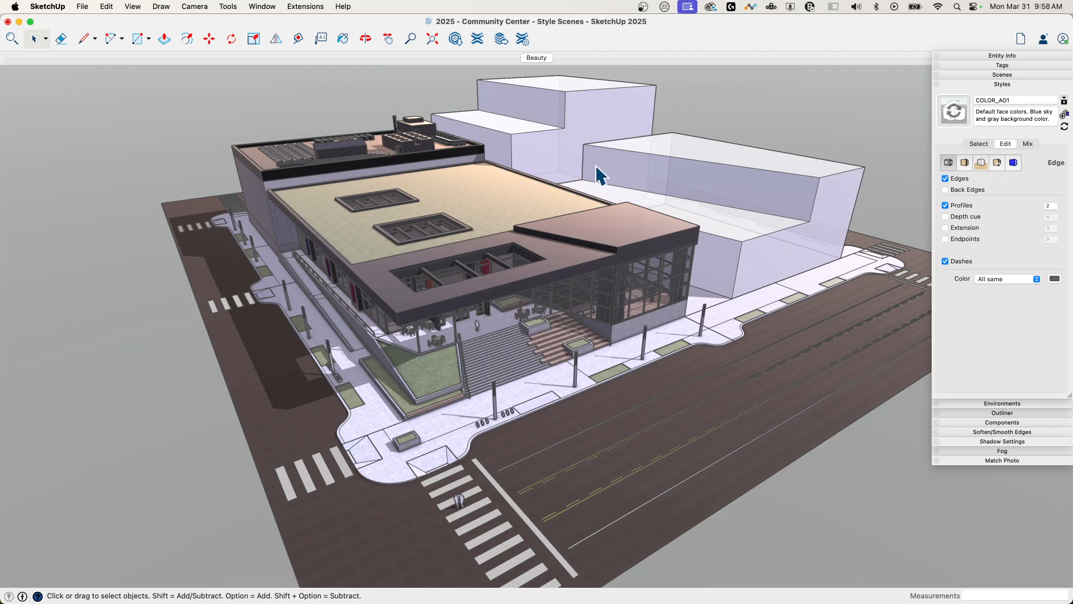
mouse_move(746, 194)
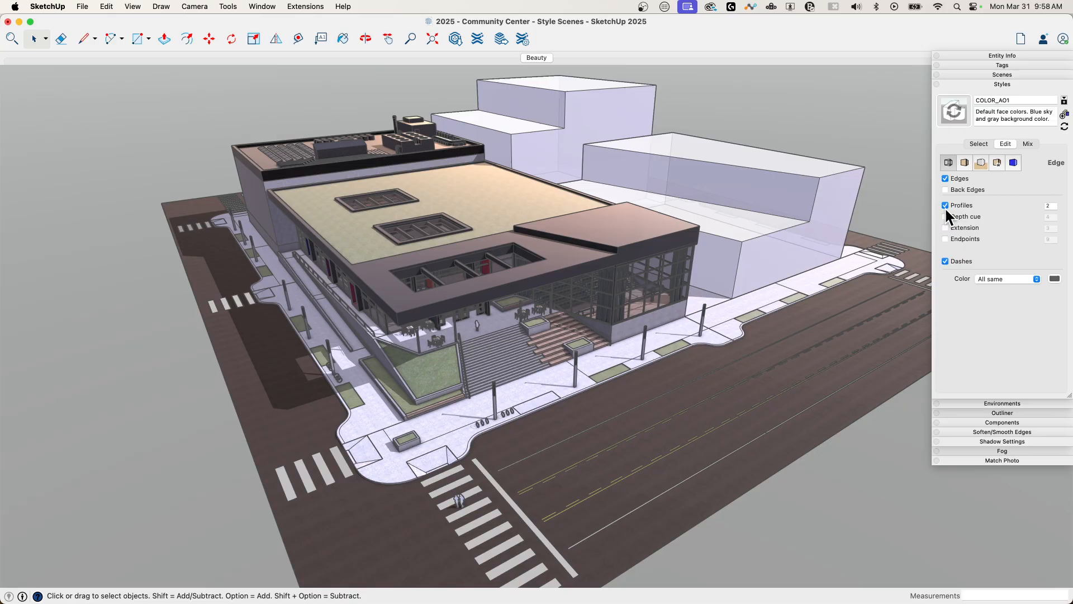
left_click(945, 204)
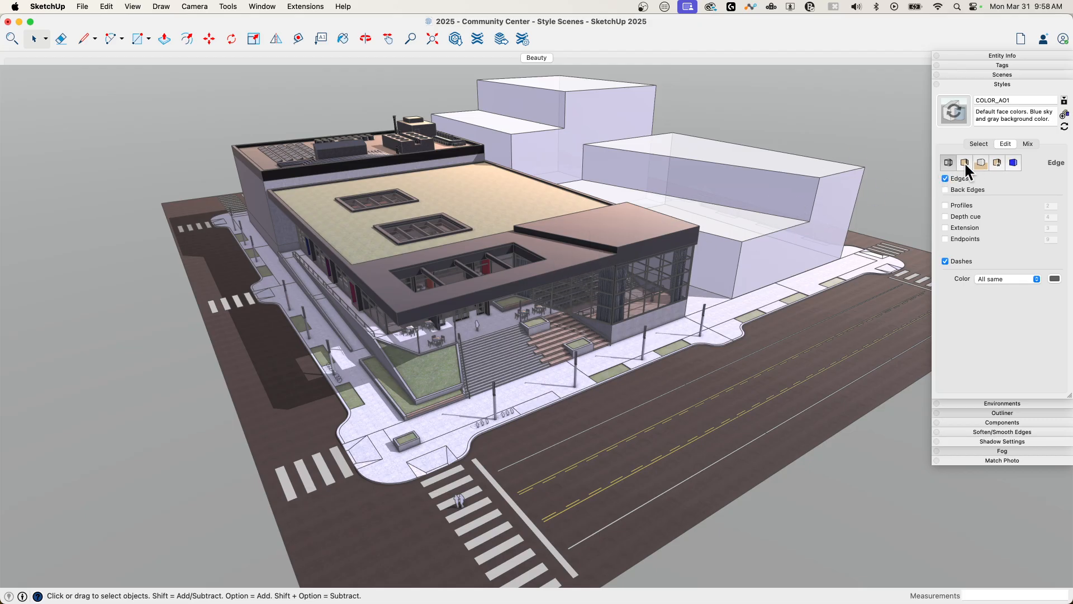
left_click(965, 162)
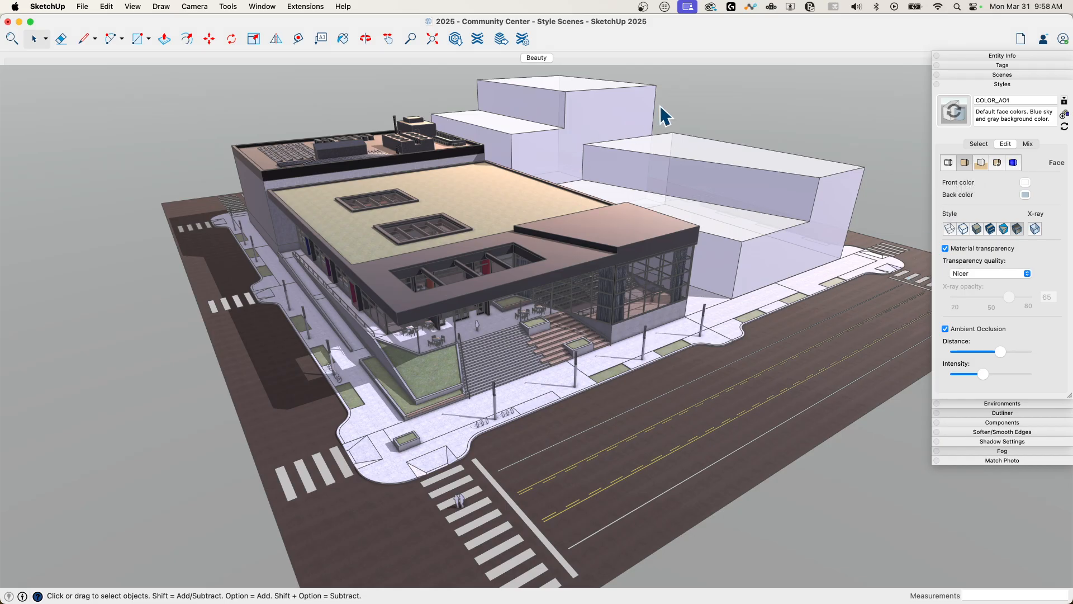
mouse_move(826, 174)
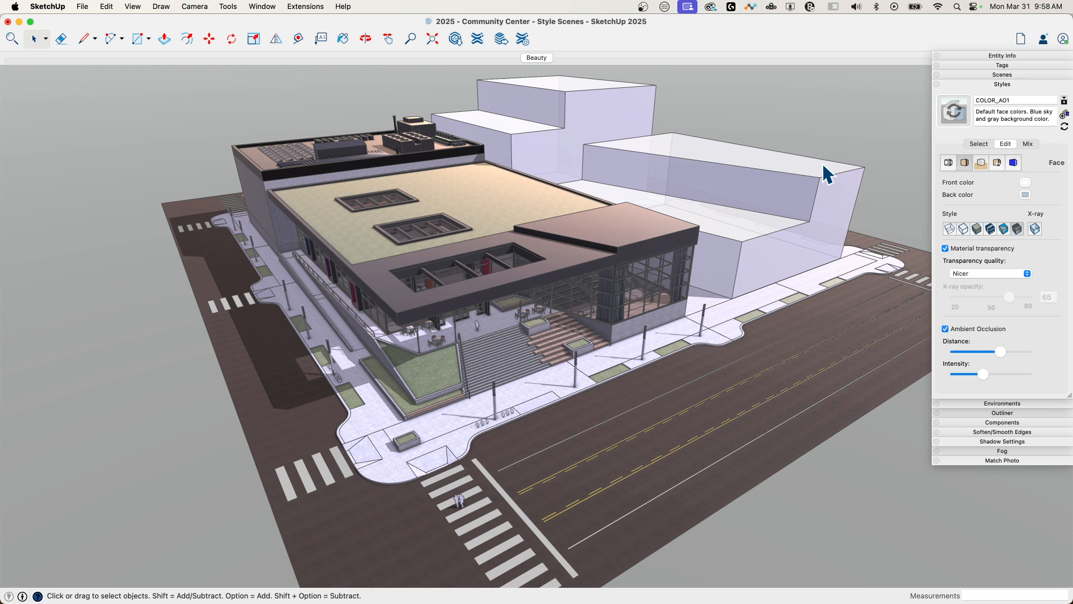
mouse_move(612, 176)
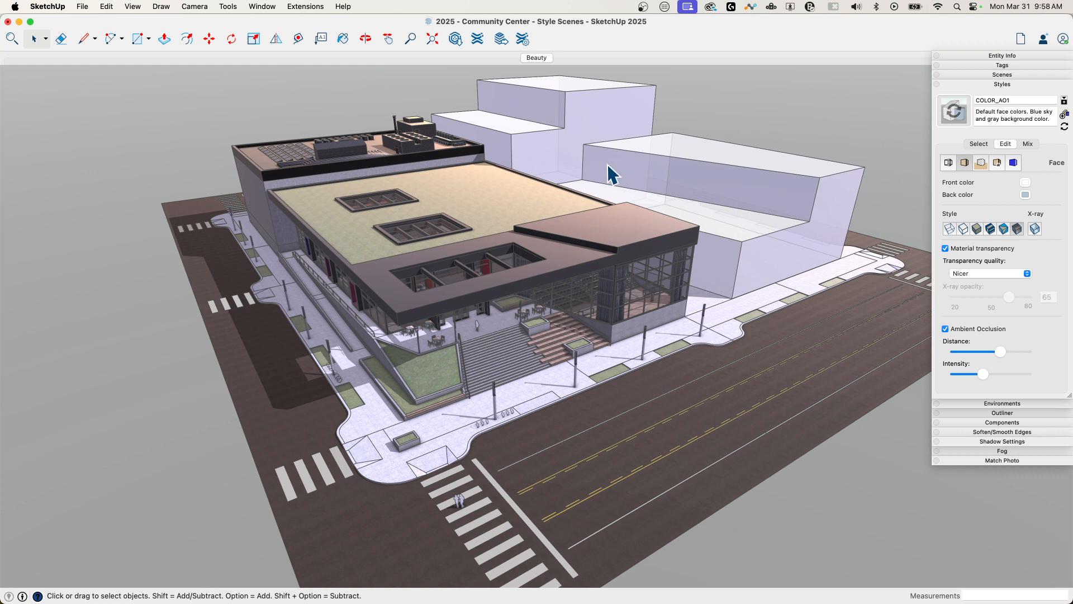
mouse_move(702, 284)
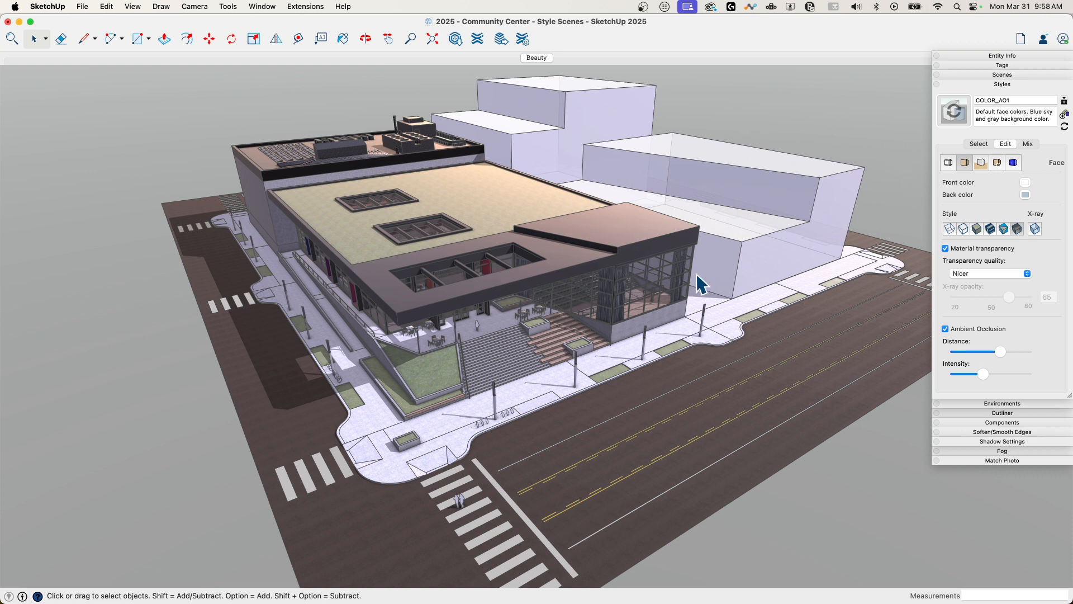
Step: Set the face style to Monochrome so the building shows plain white, untextured faces
left_click(962, 228)
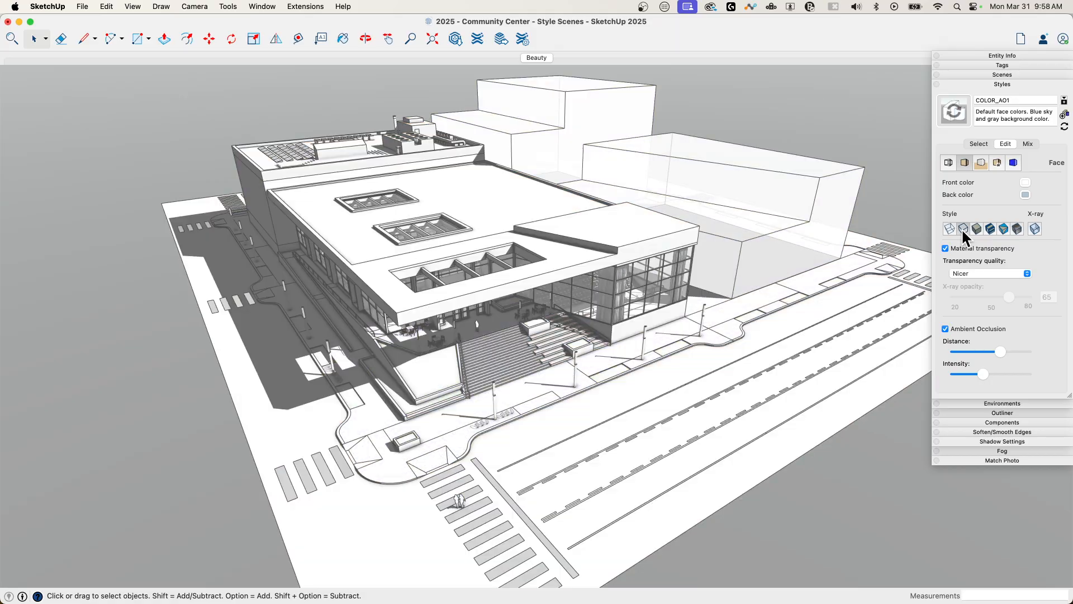
mouse_move(832, 206)
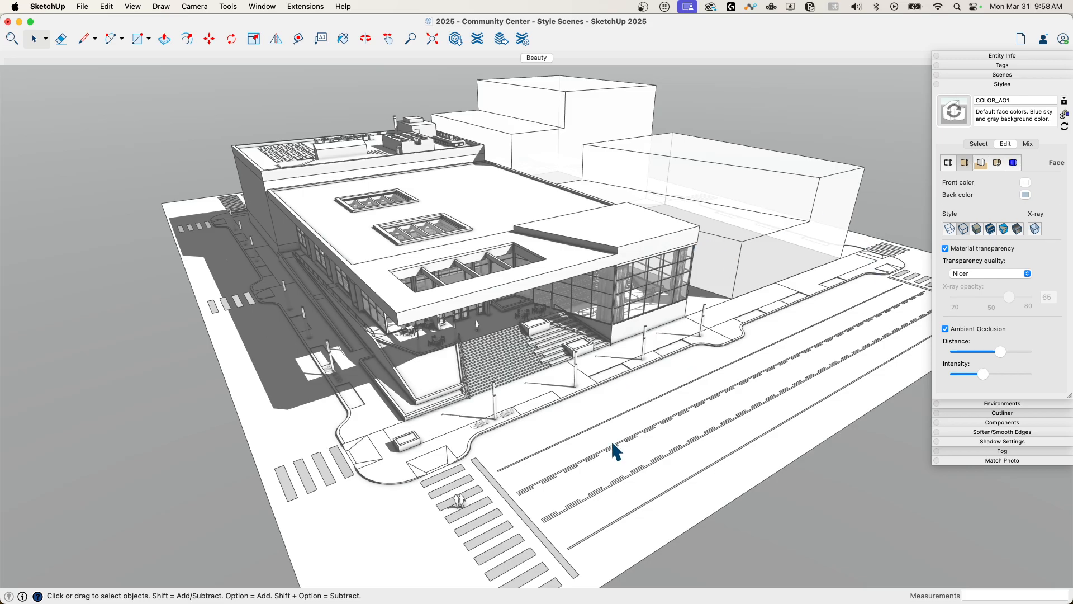
mouse_move(767, 228)
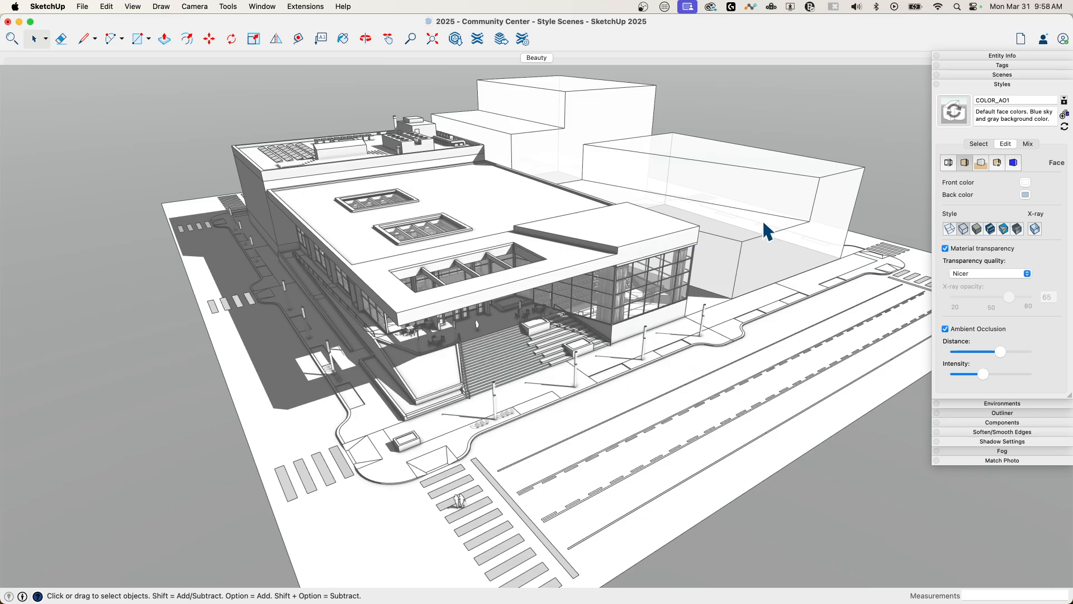
mouse_move(529, 168)
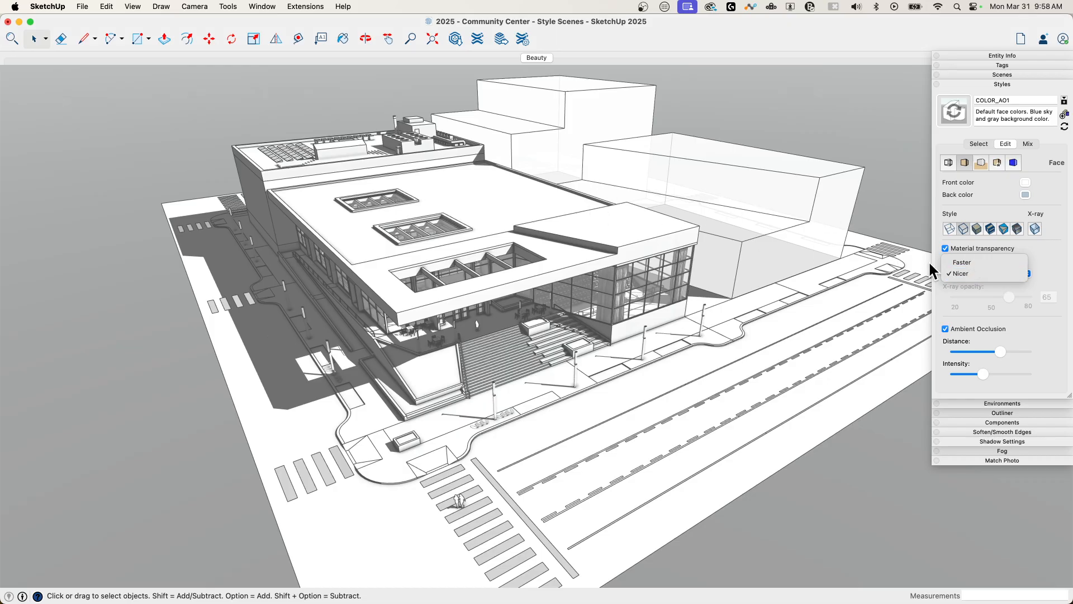
Step: Set Transparency quality to Faster and uncheck Ambient Occlusion
left_click(961, 262)
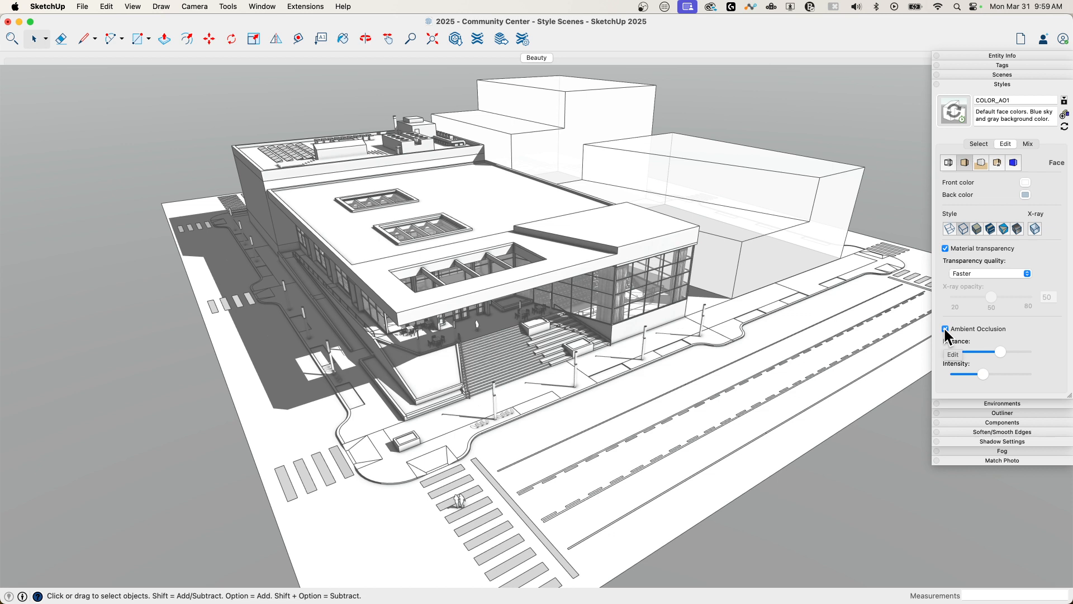
left_click(946, 329)
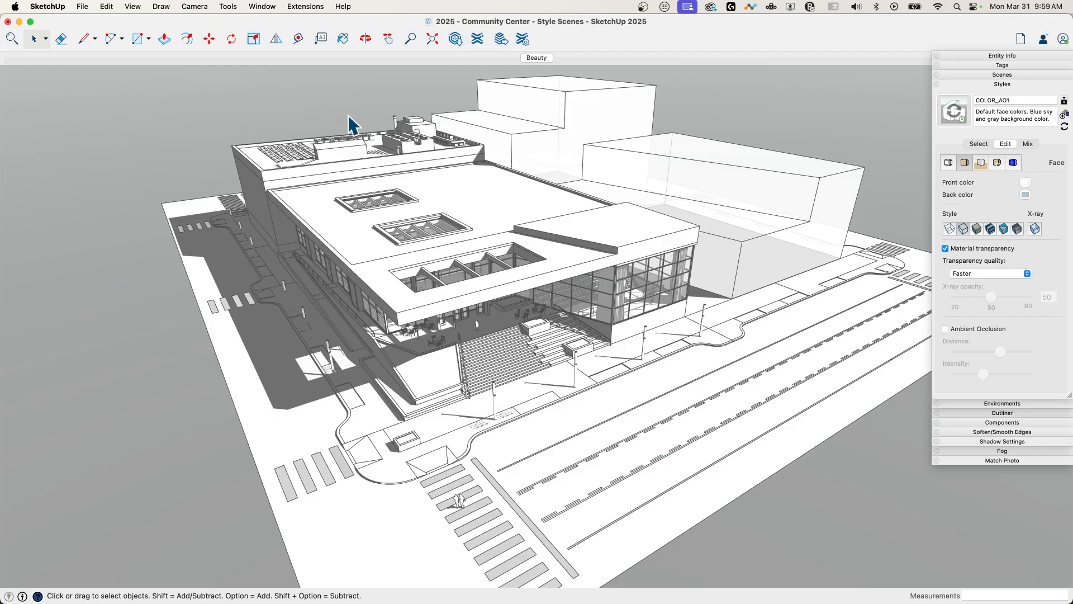
mouse_move(628, 257)
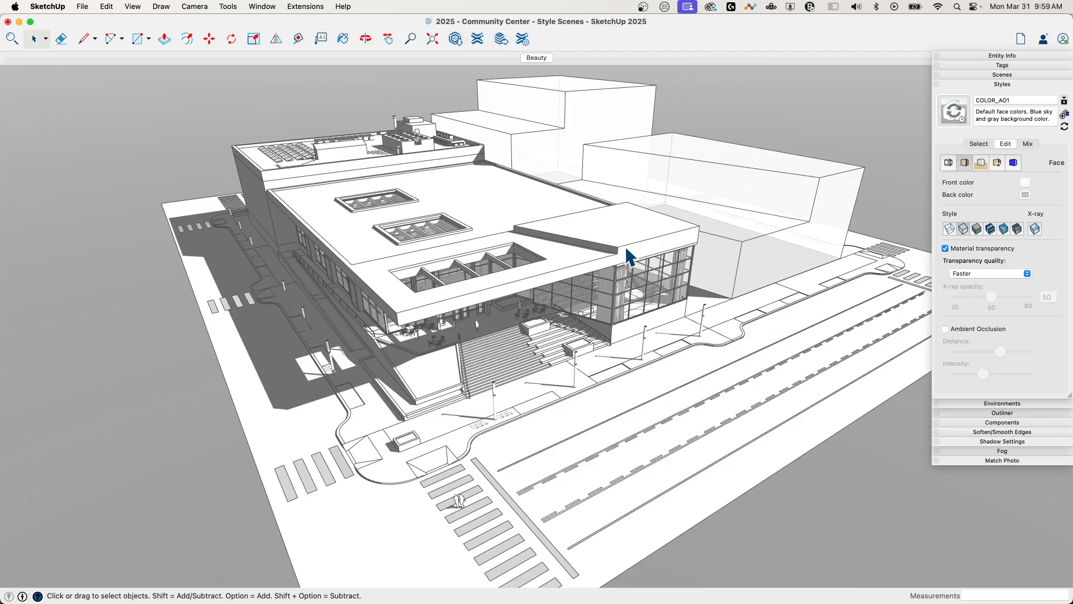
mouse_move(879, 319)
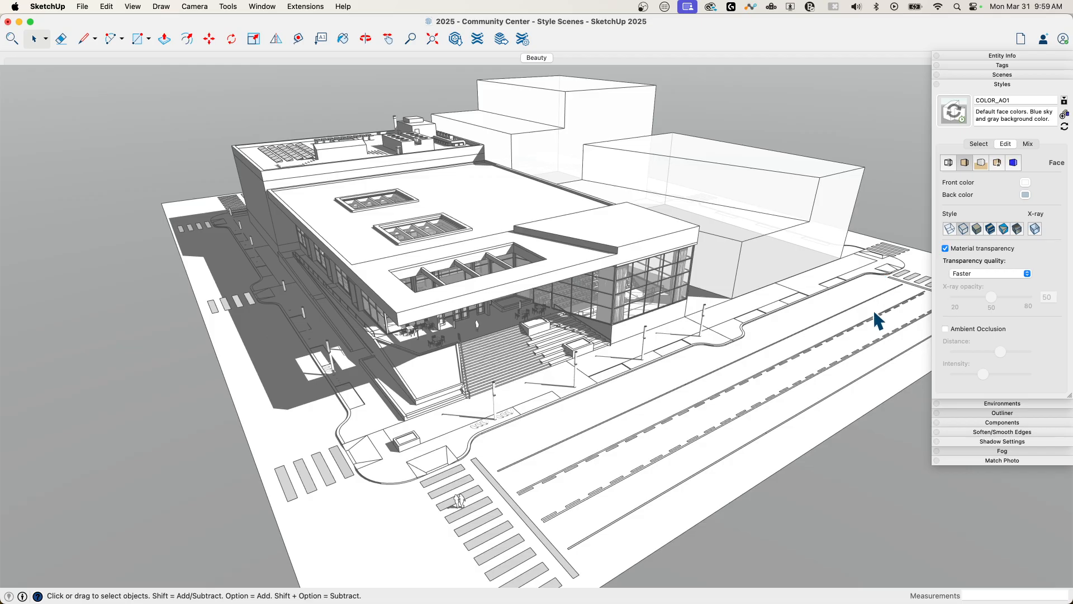
Step: In Environments, uncheck Use Environment for Reflections and Use Environment as Skydome
left_click(1002, 84)
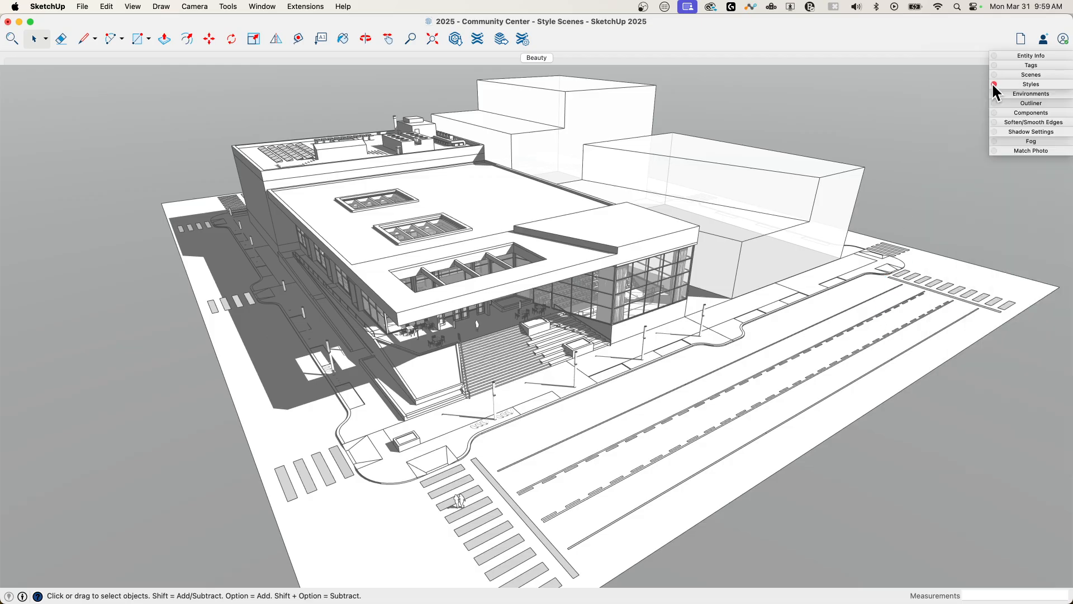
left_click(1030, 93)
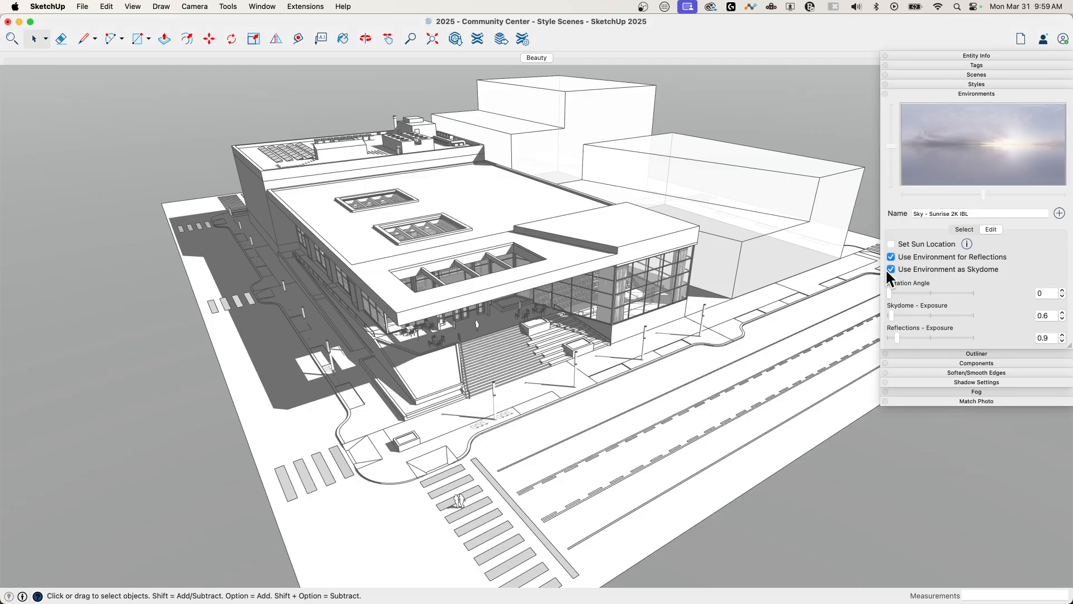
left_click(891, 257)
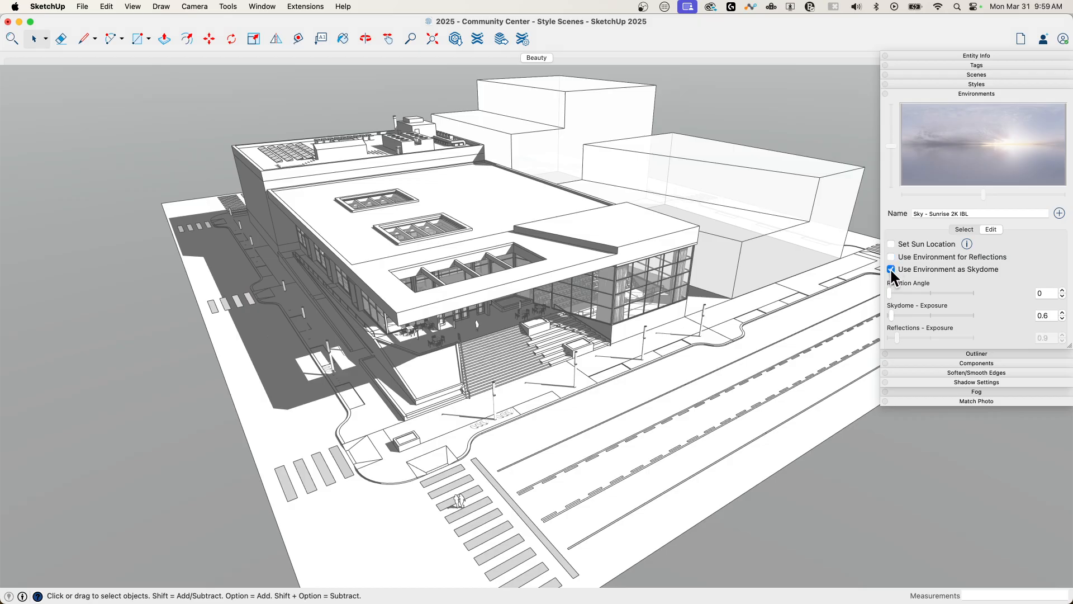
left_click(891, 269)
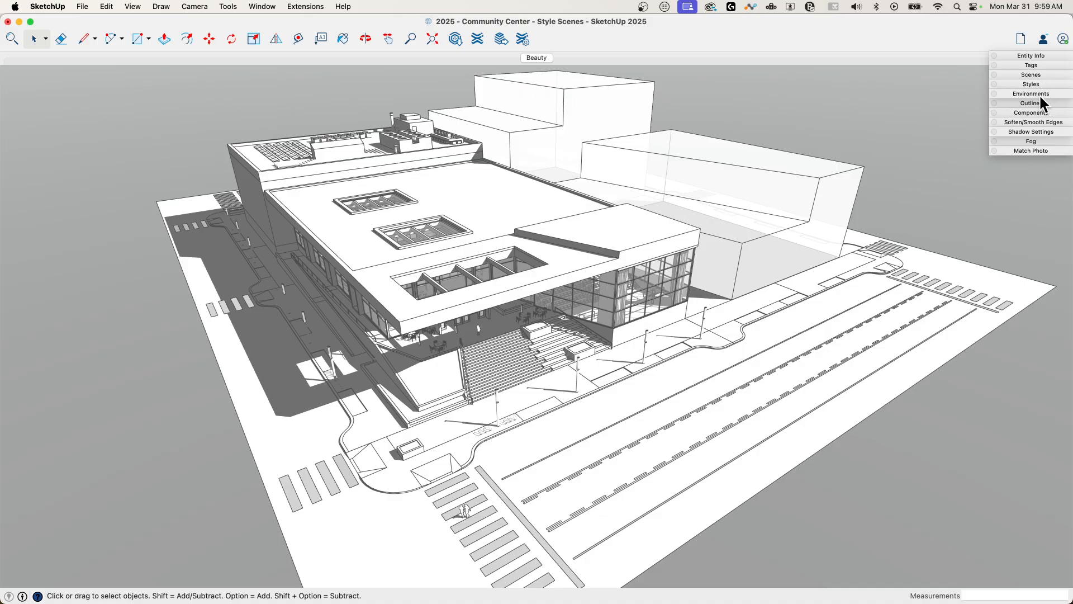
mouse_move(1040, 138)
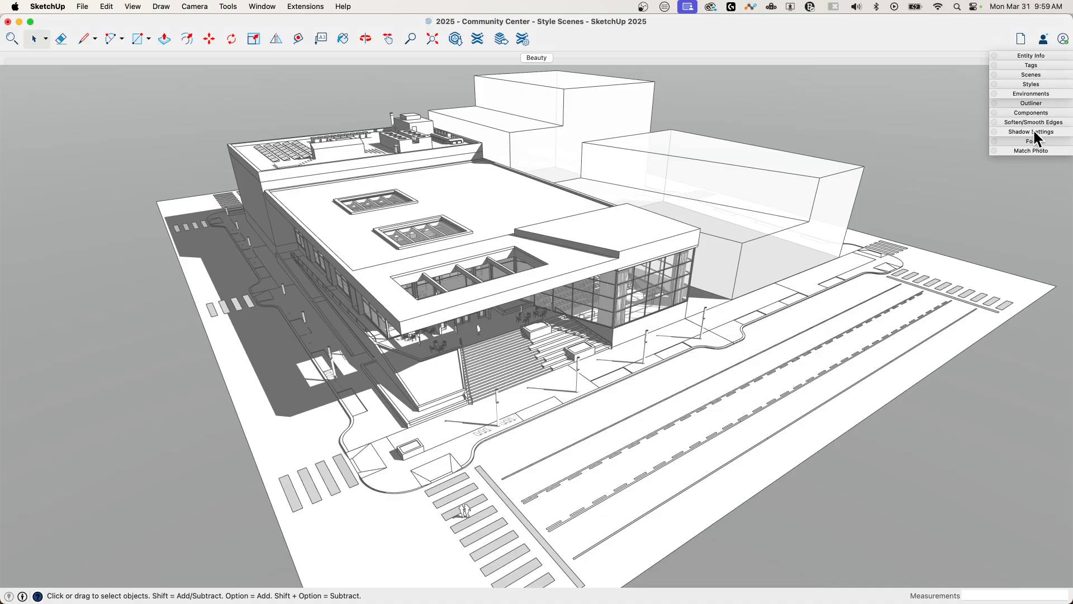
Step: Expand the Shadow Settings panel showing 01:59 PM on 09/26
left_click(1030, 132)
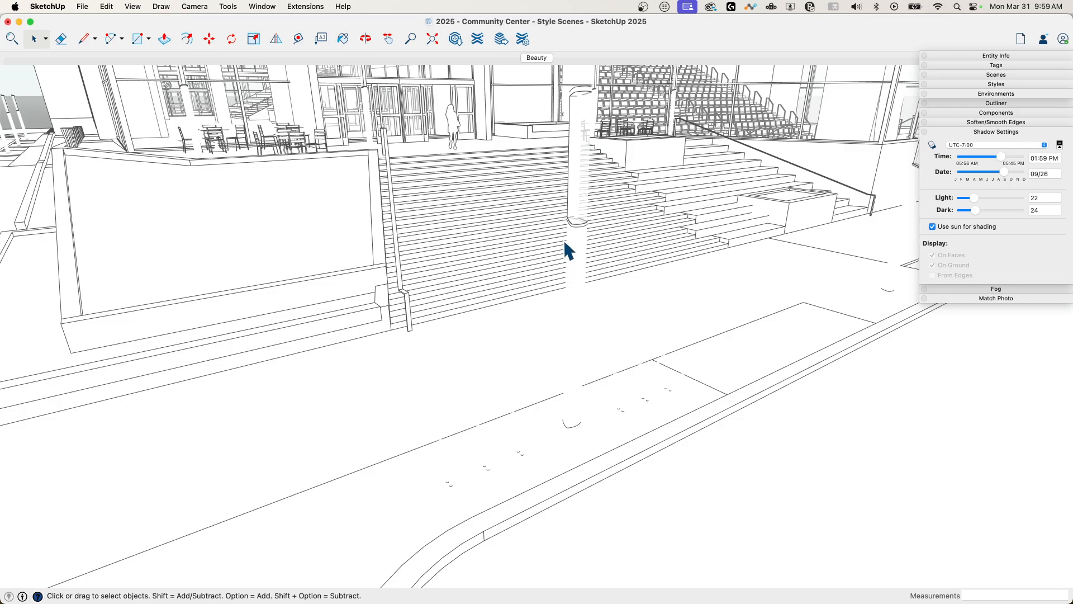
mouse_move(585, 277)
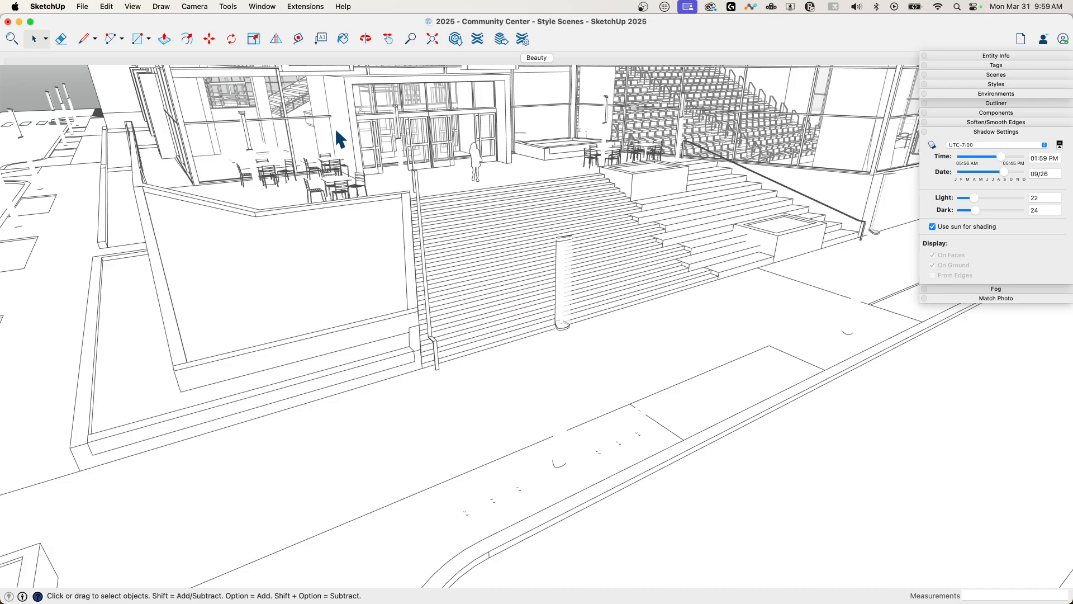
Step: Show hidden geometry and orbit out to frame the whole site in the line style
left_click(132, 7)
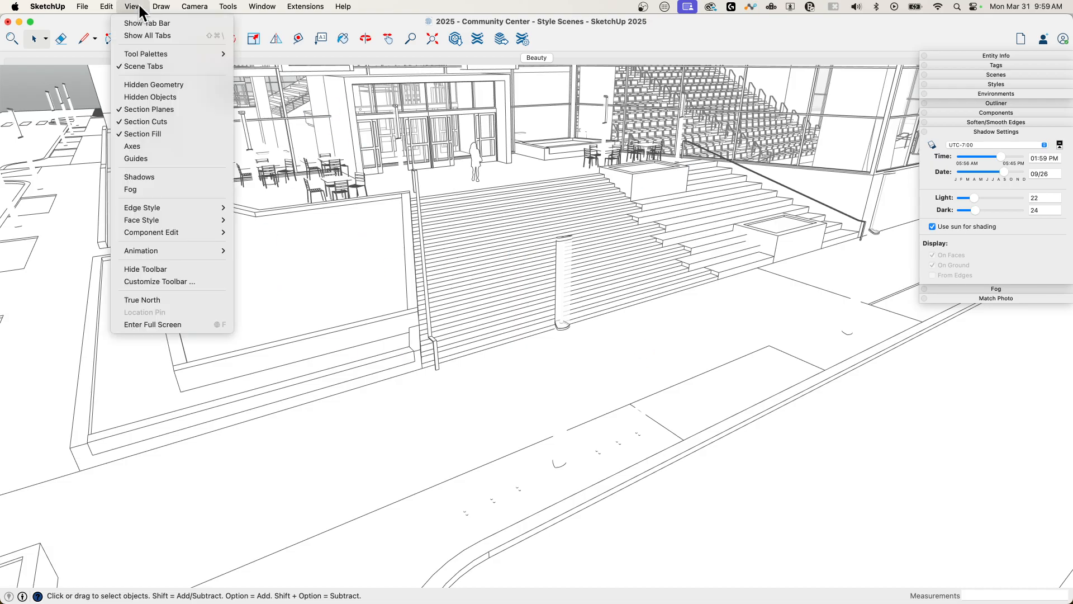
mouse_move(144, 84)
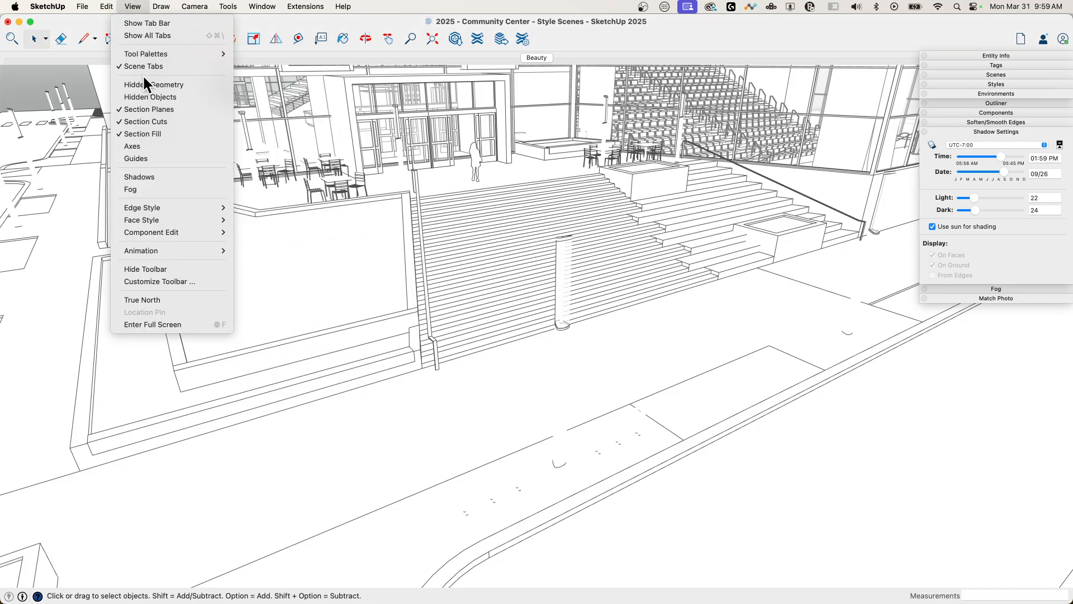
mouse_move(153, 84)
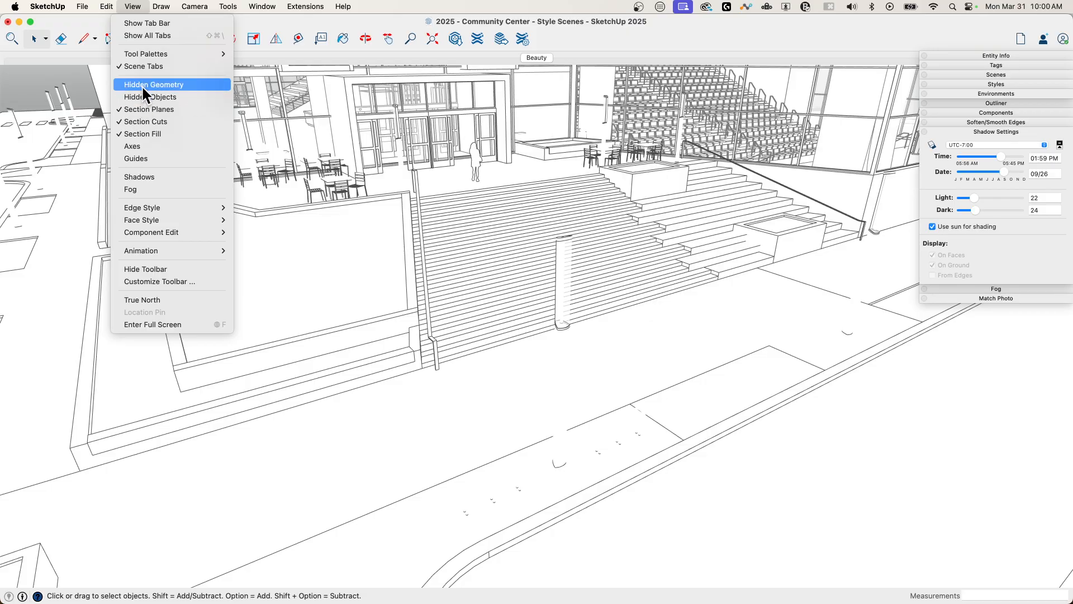
left_click(153, 84)
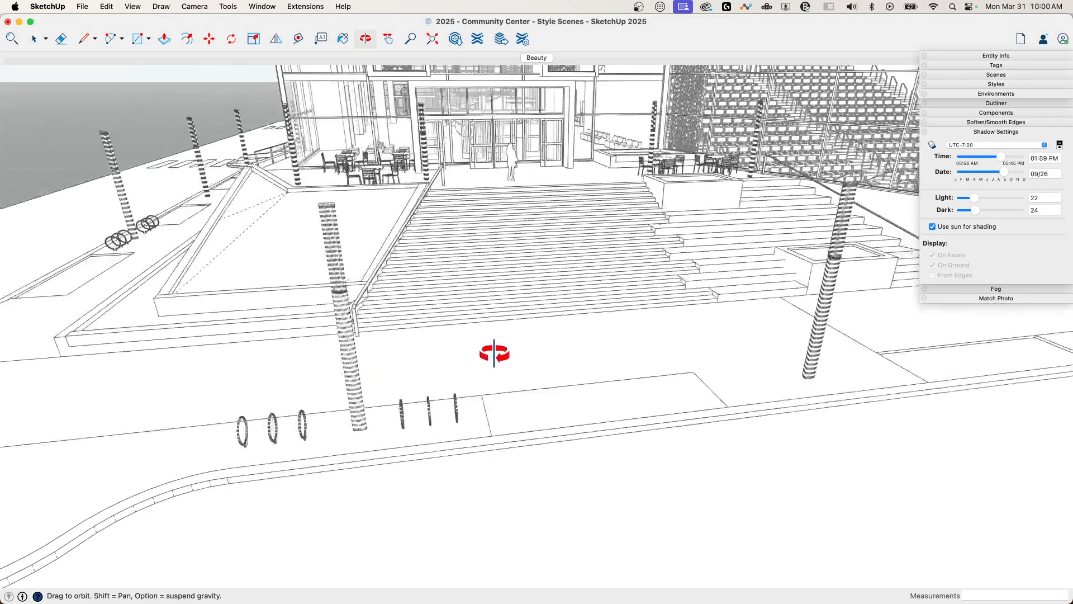
left_click_drag(493, 353, 520, 366)
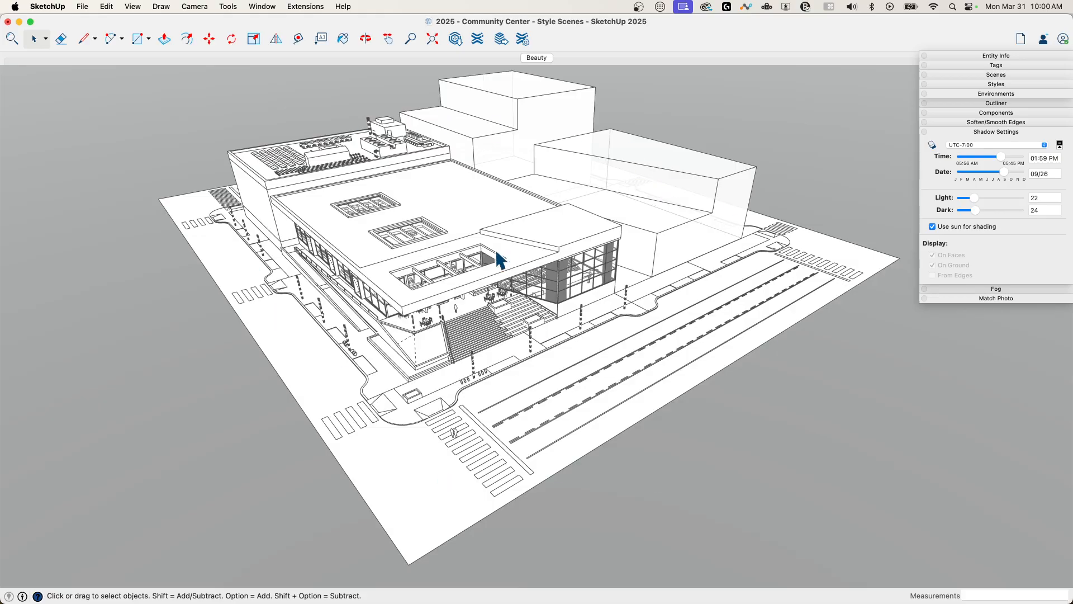
mouse_move(990, 133)
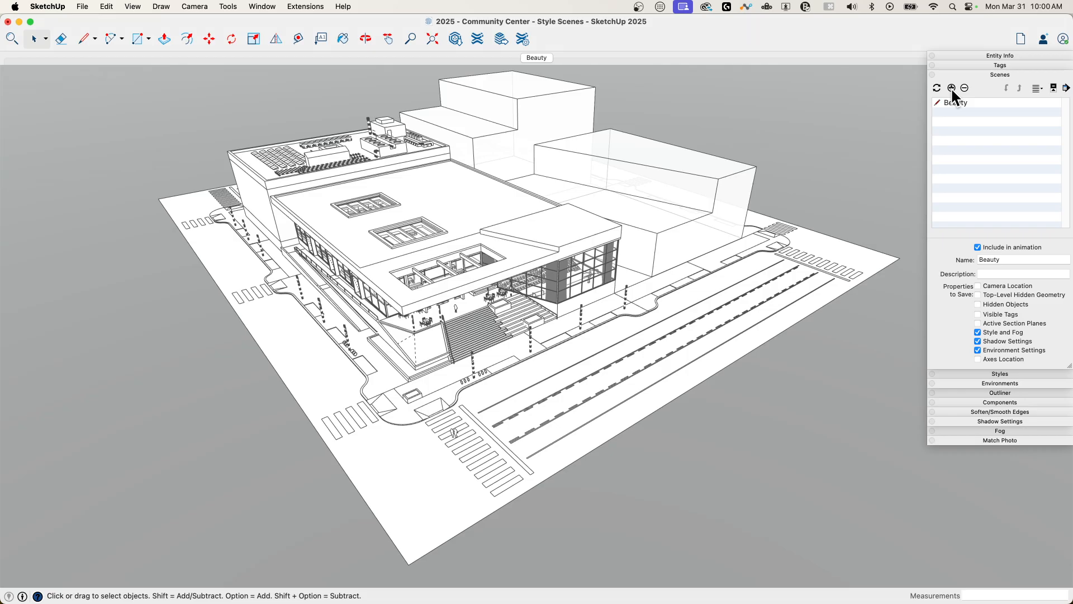
Step: Add a scene from the current monochrome view and rename it 'Modeling'
left_click(950, 87)
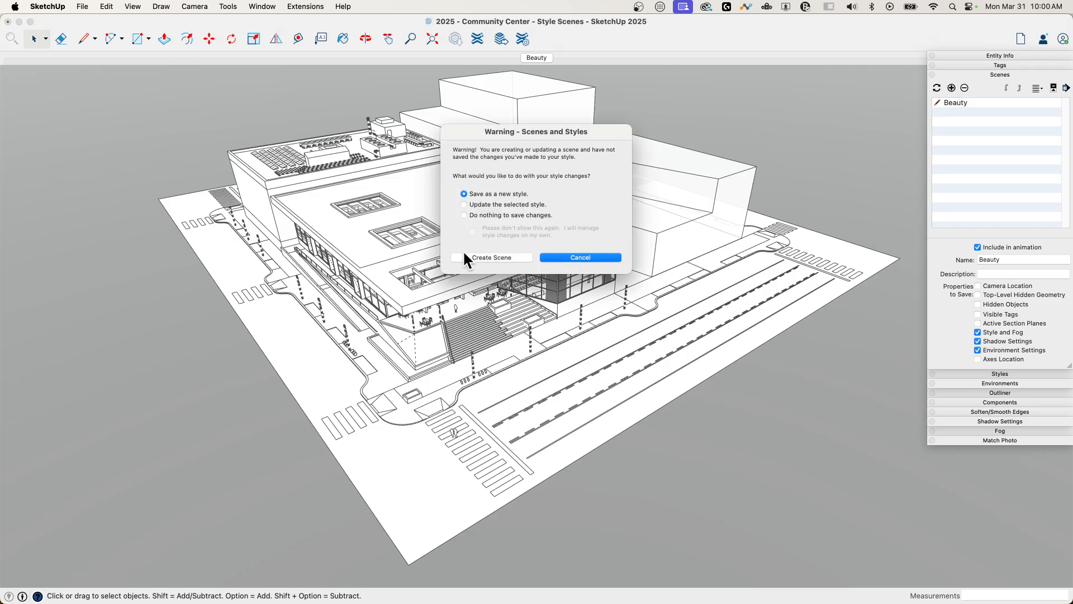
left_click(492, 257)
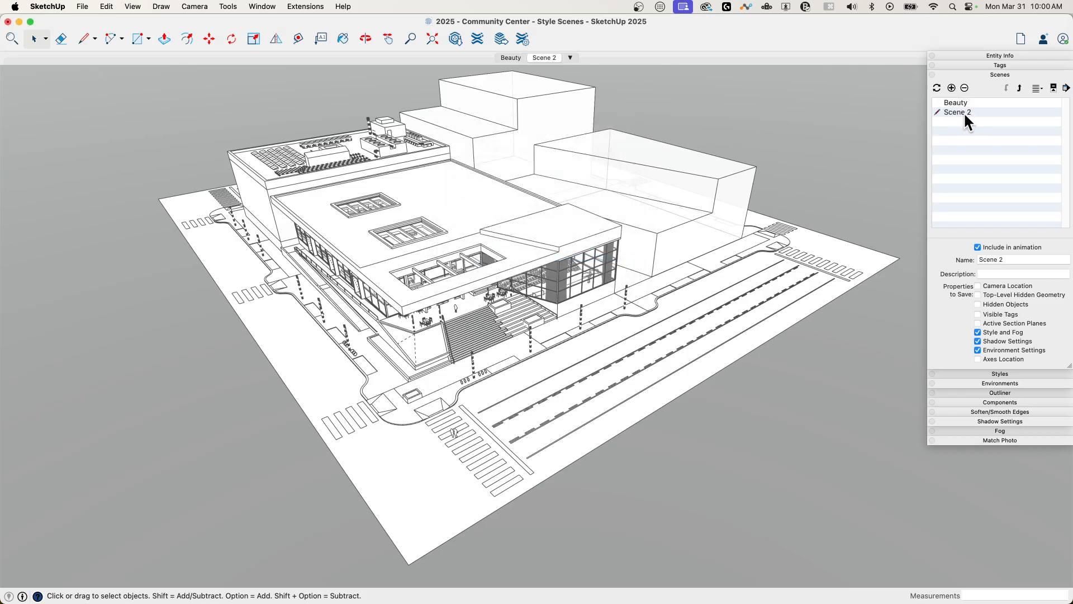
left_click(1020, 260)
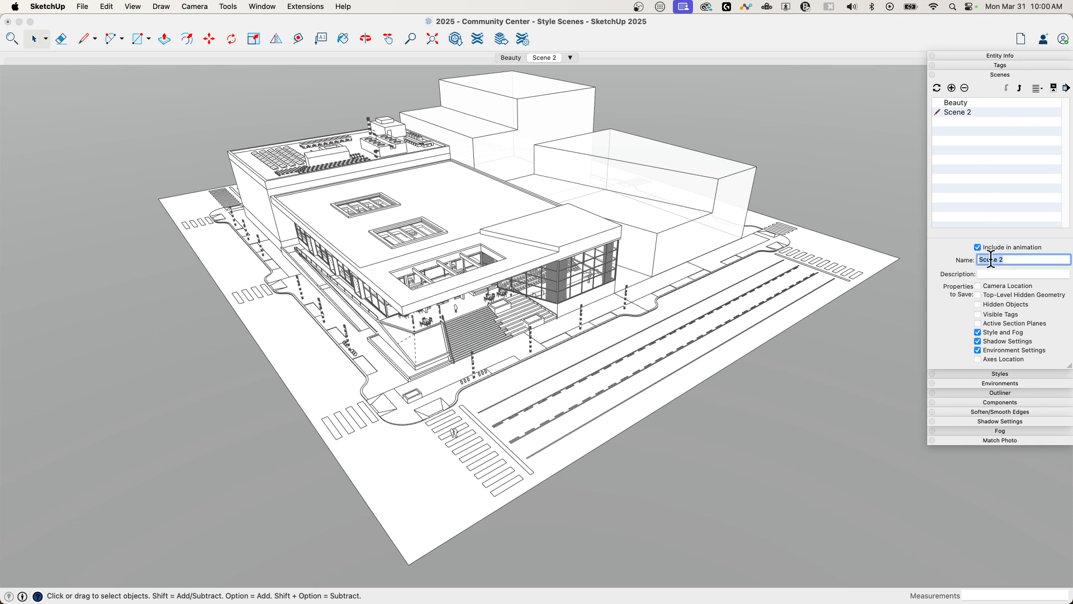
type("Modeling")
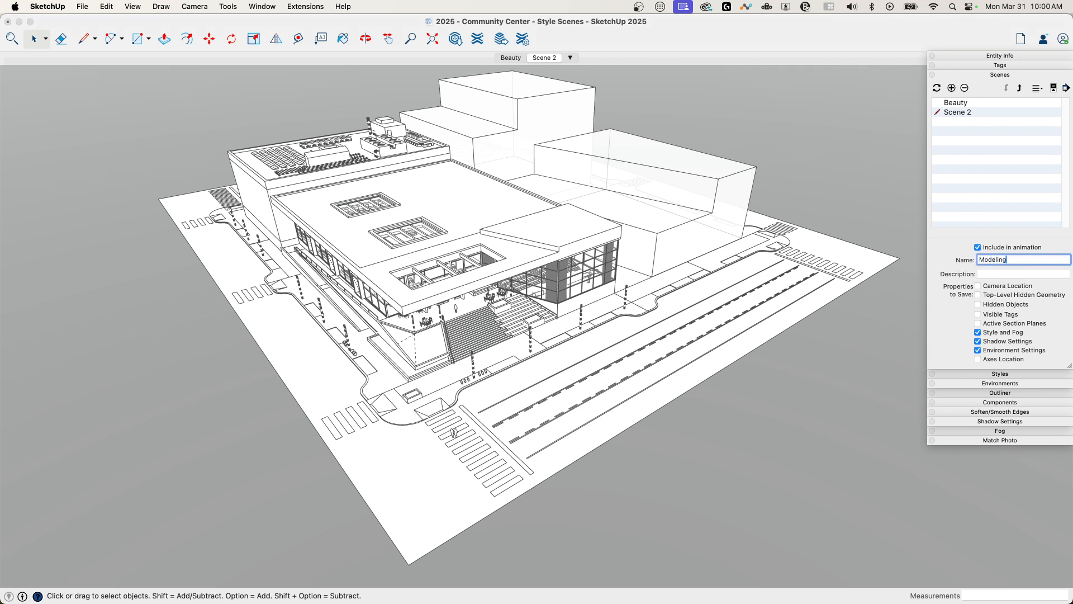
key("Return")
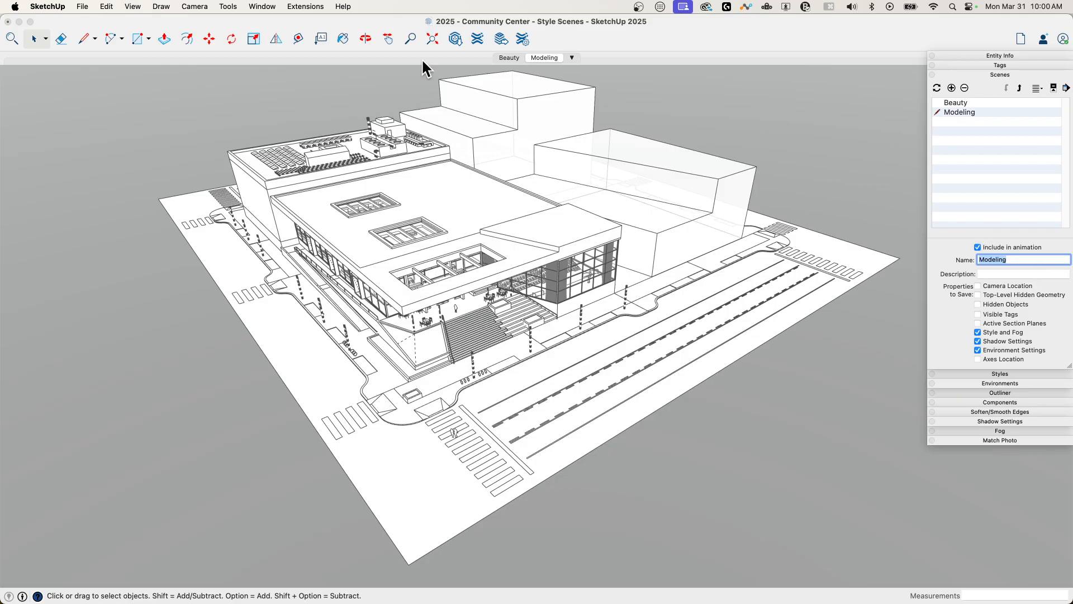
left_click(507, 57)
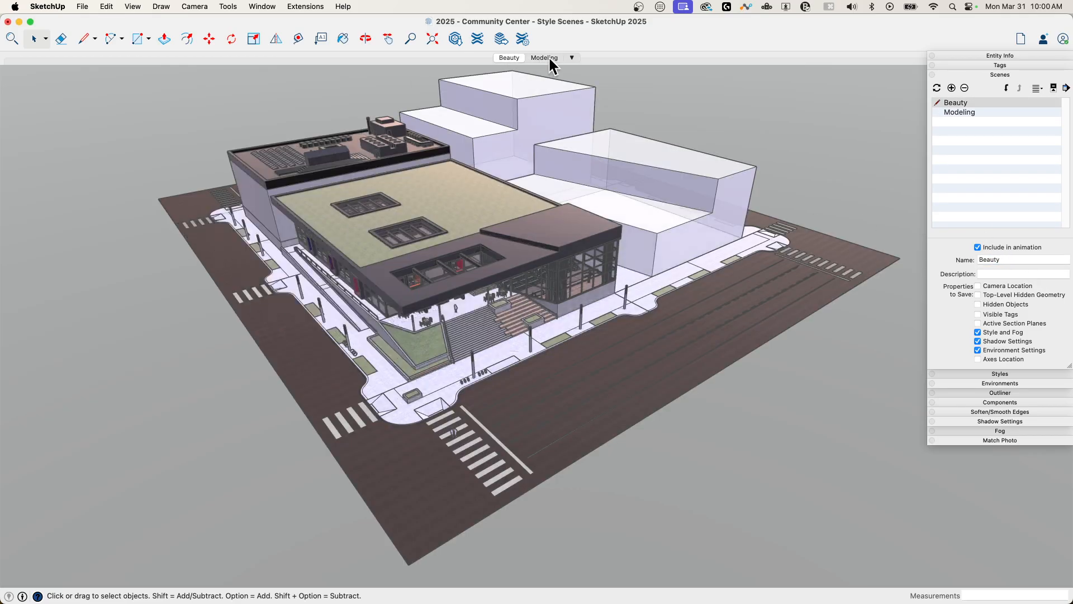
left_click(544, 57)
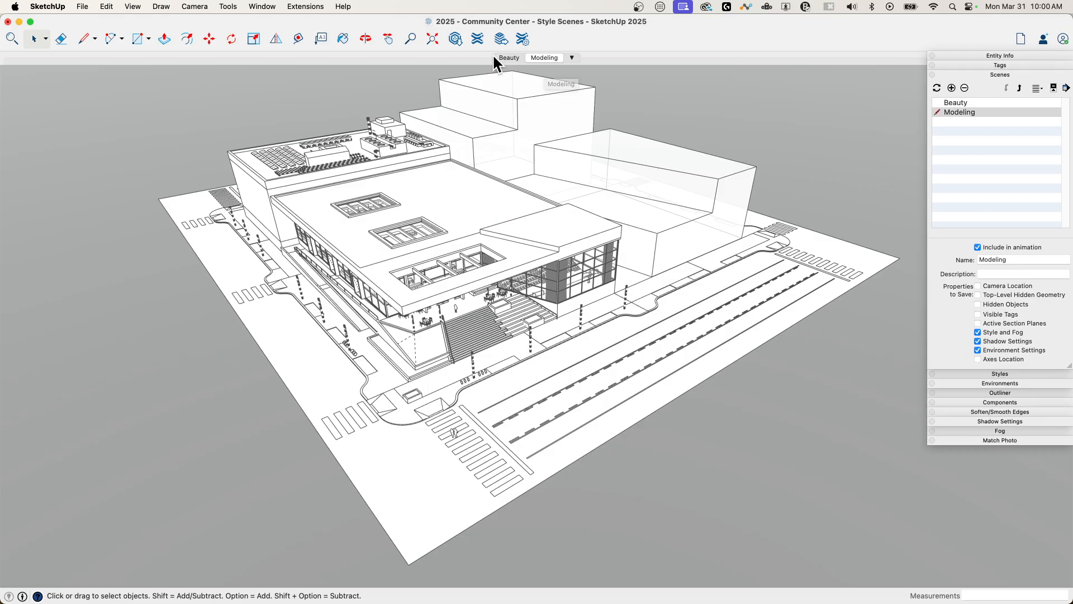
left_click(509, 57)
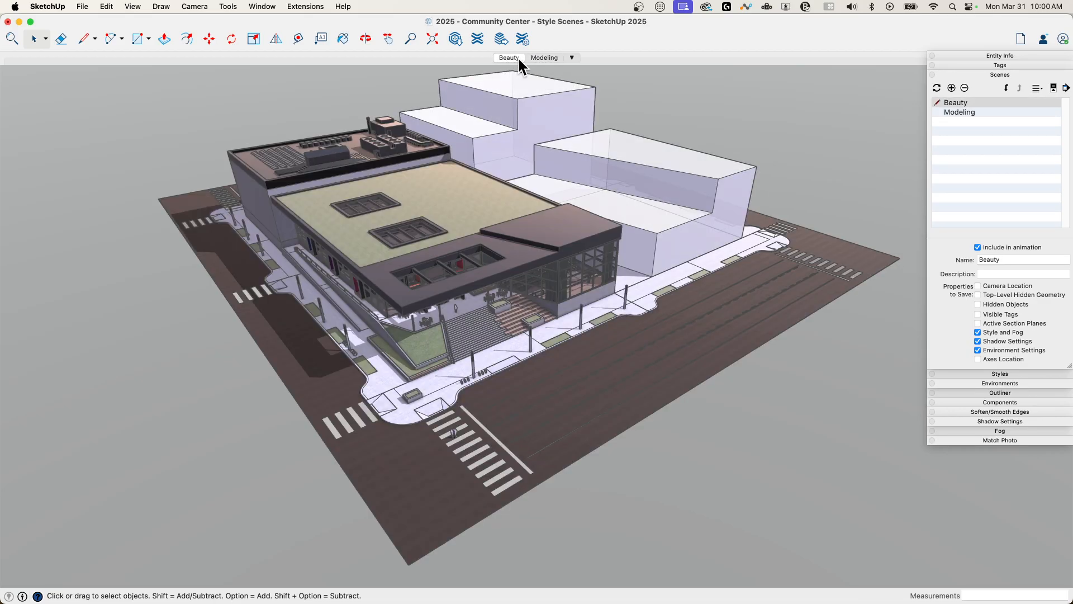
left_click(544, 57)
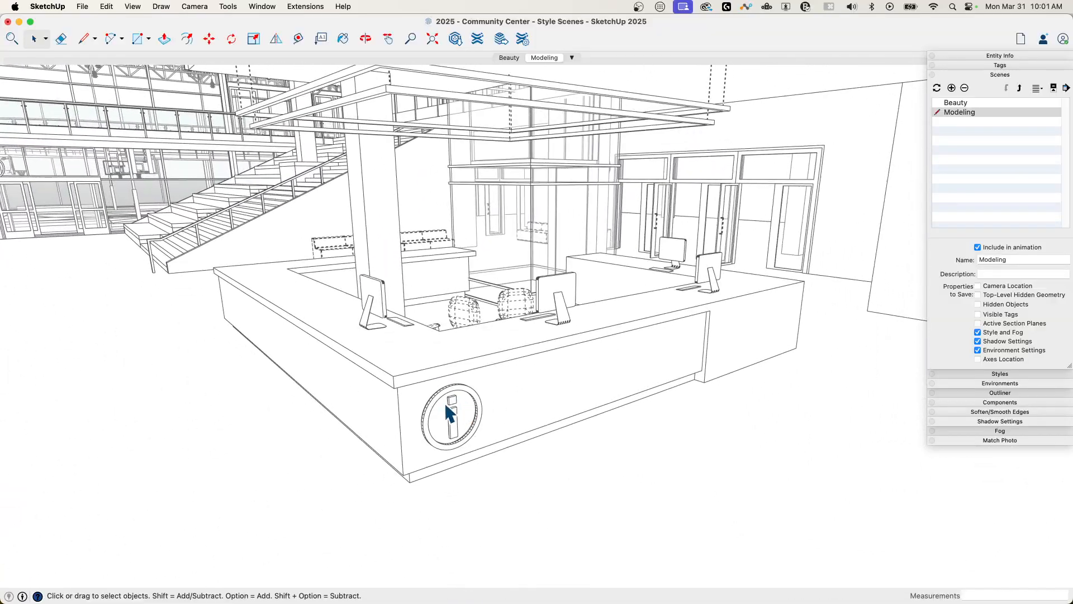
Step: Select the desk's info sign and preview it in the textured Beauty scene
left_click(209, 38)
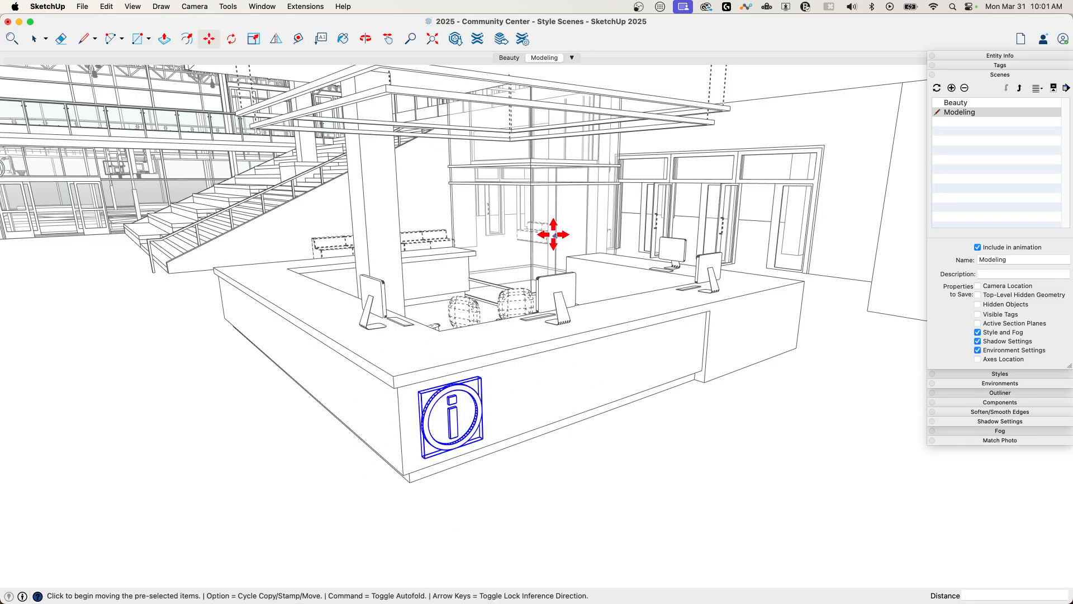
left_click(509, 57)
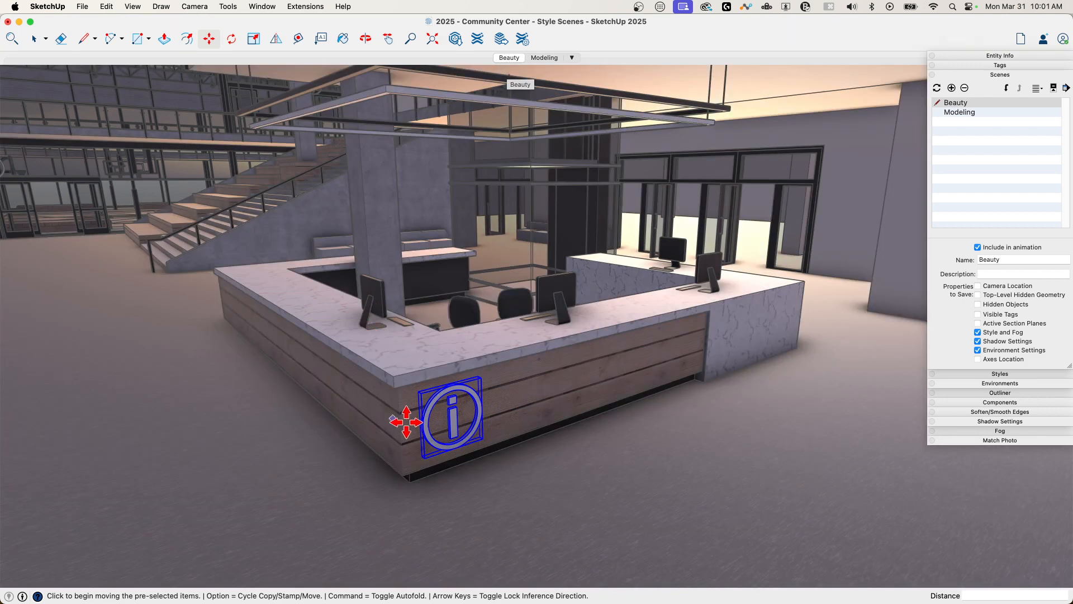
mouse_move(541, 47)
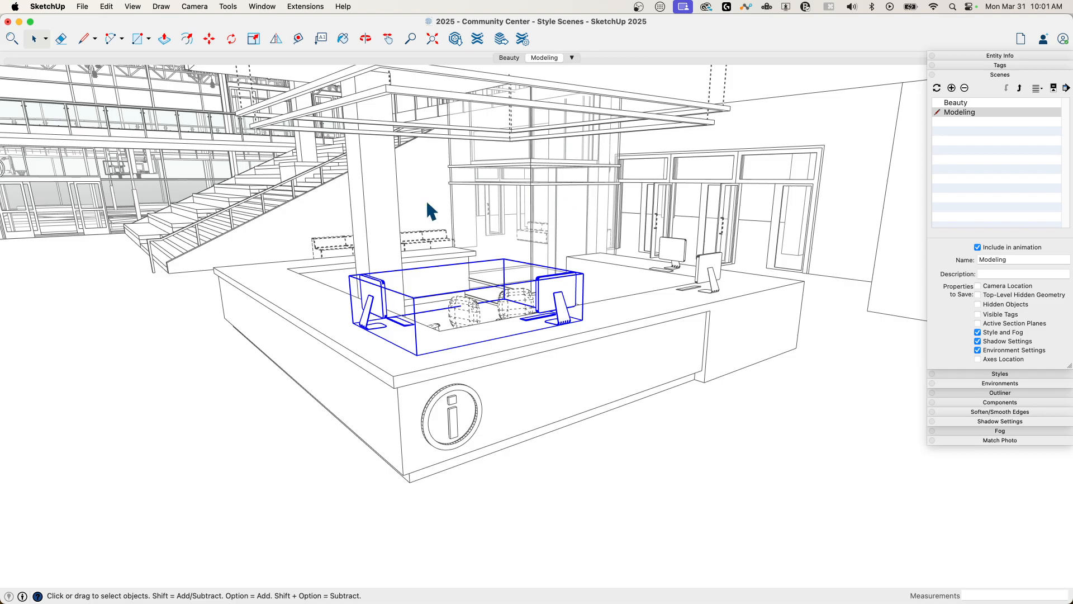
mouse_move(509, 63)
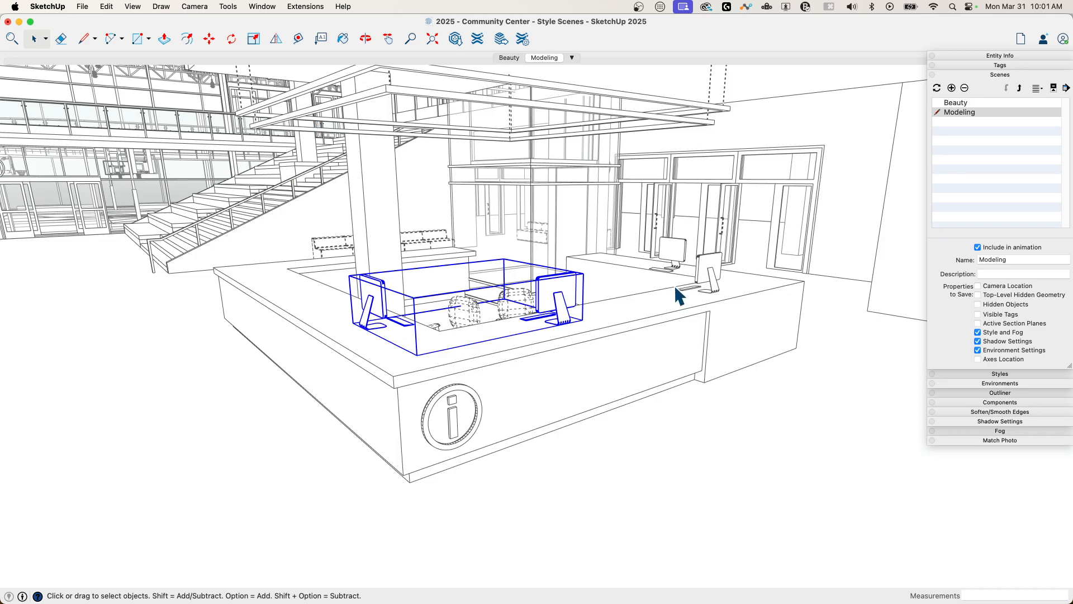
mouse_move(587, 179)
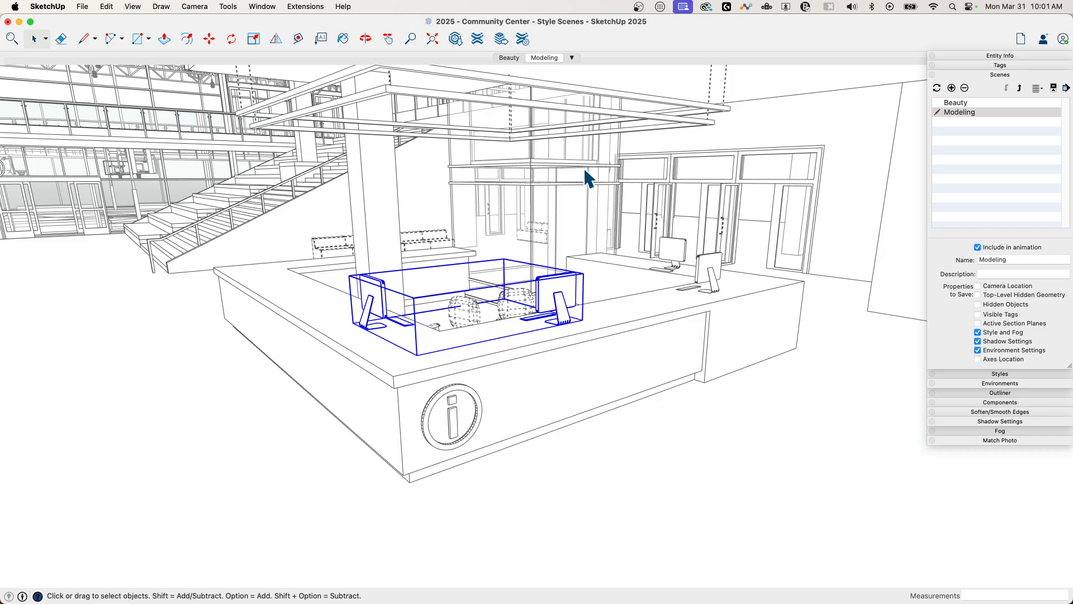
mouse_move(306, 348)
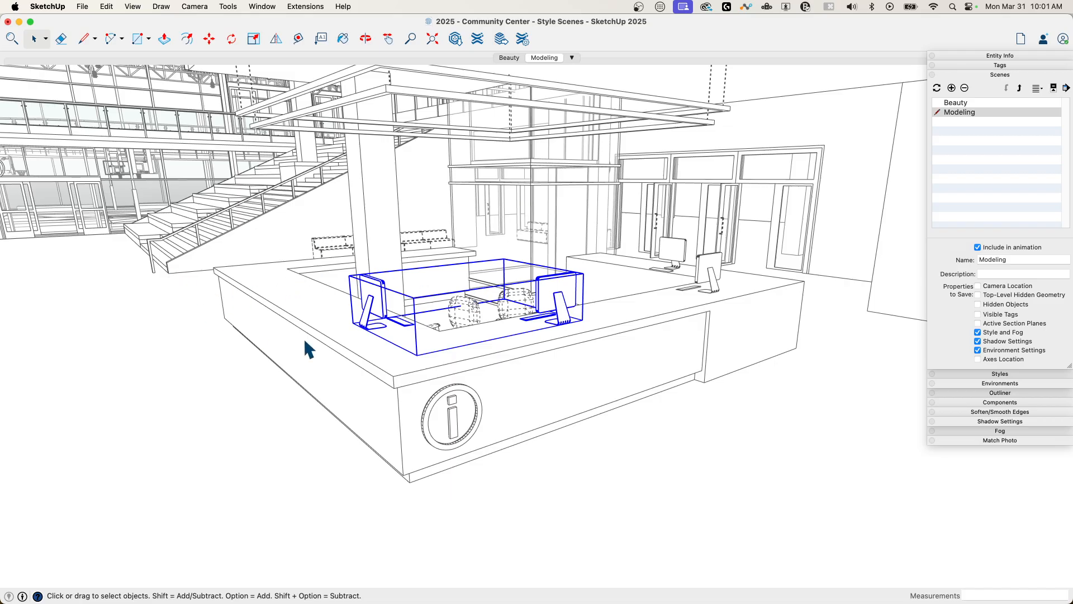
mouse_move(611, 359)
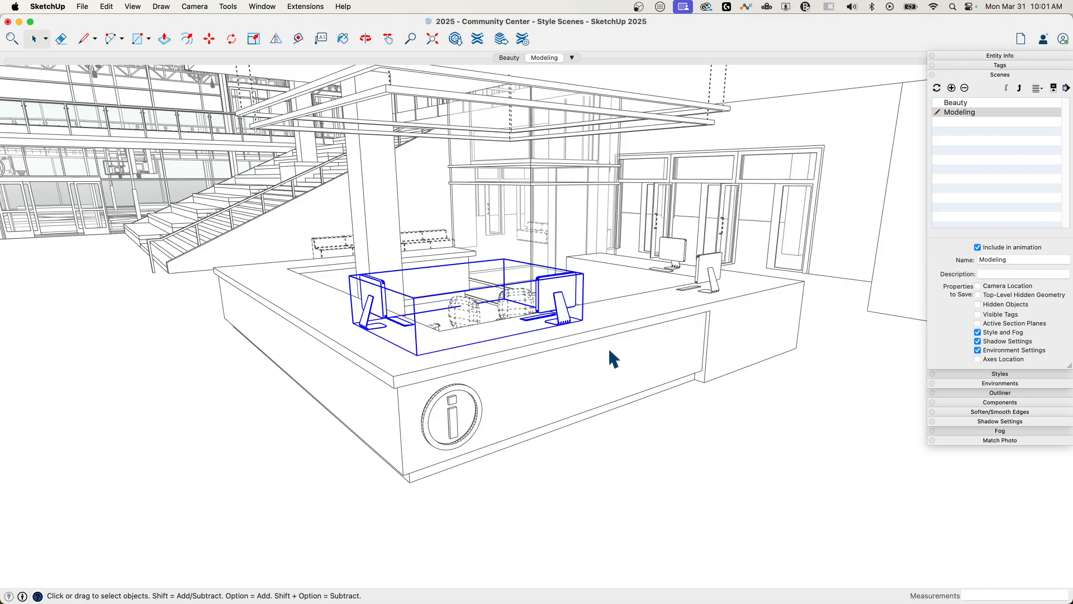
mouse_move(481, 373)
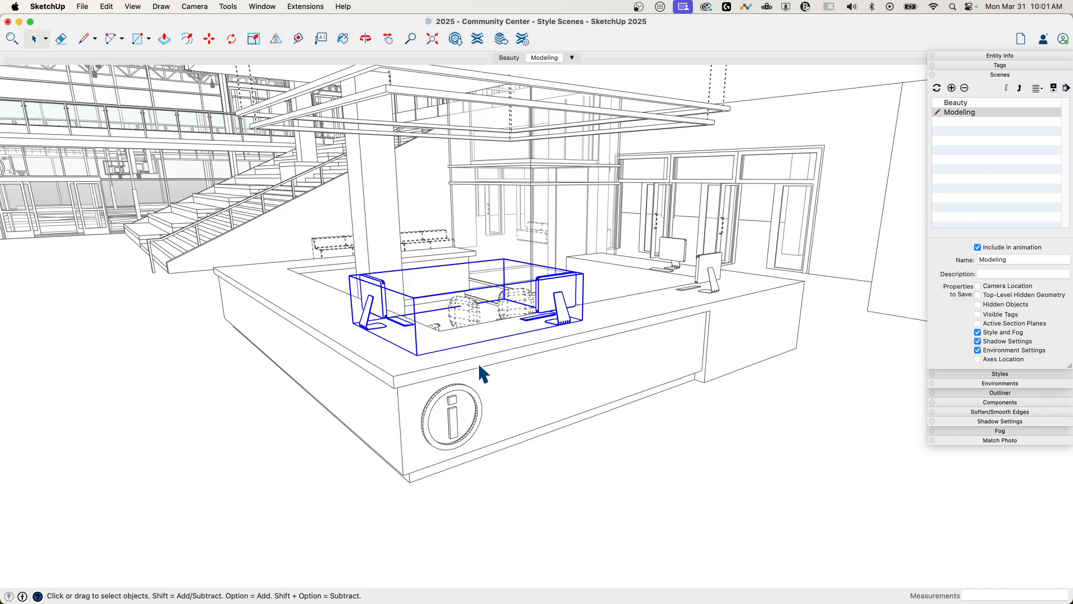
mouse_move(660, 275)
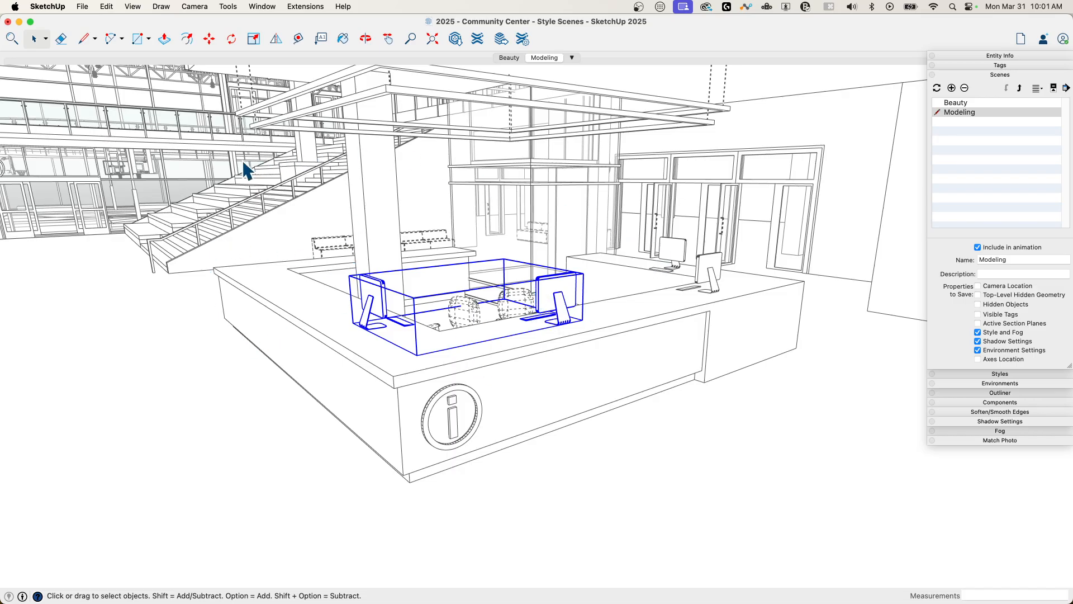
mouse_move(620, 291)
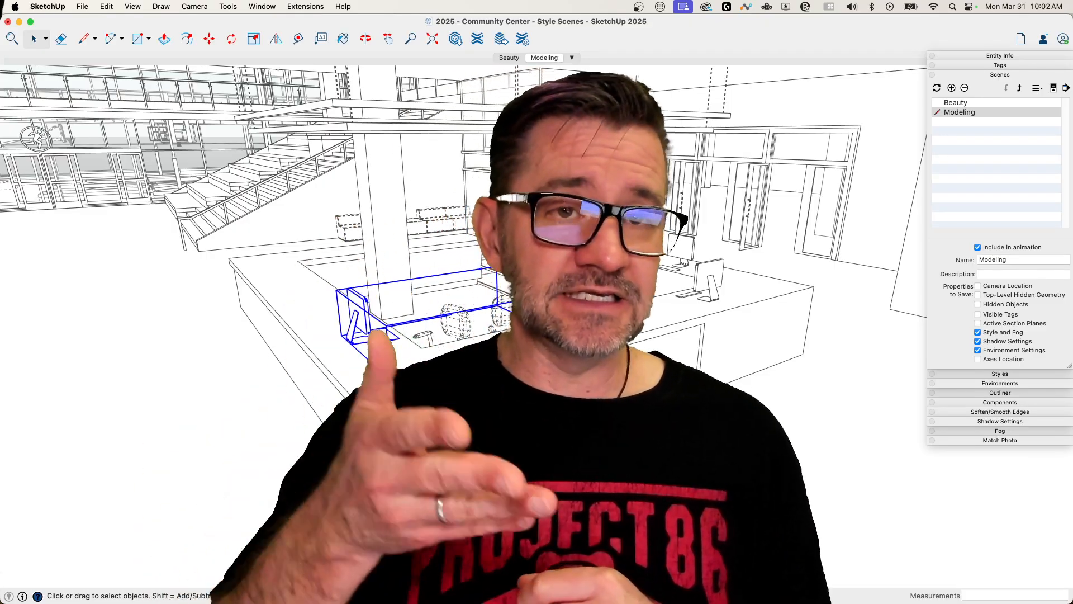
mouse_move(597, 275)
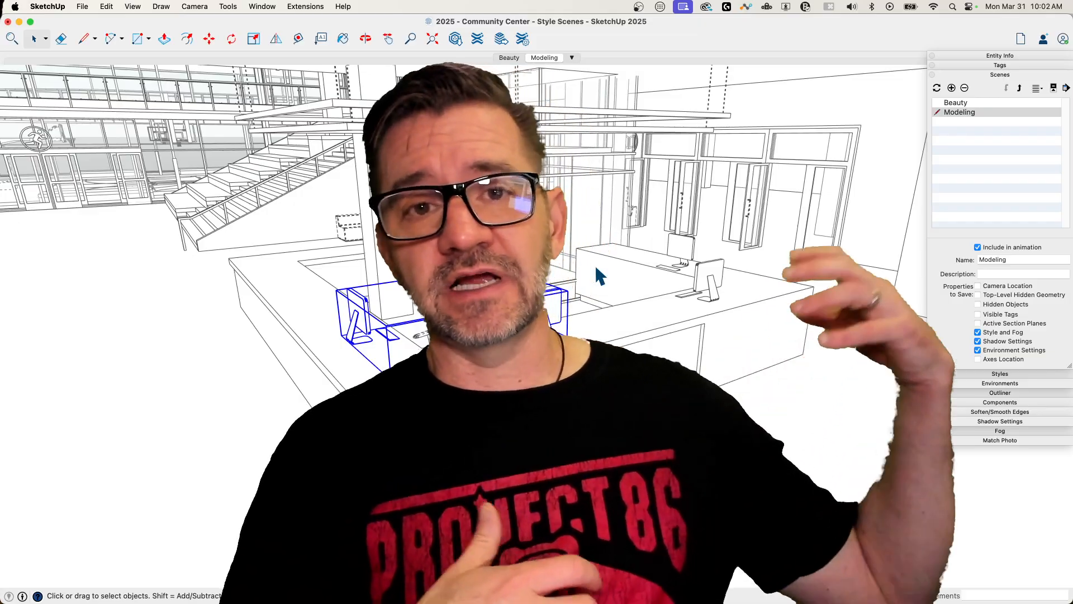